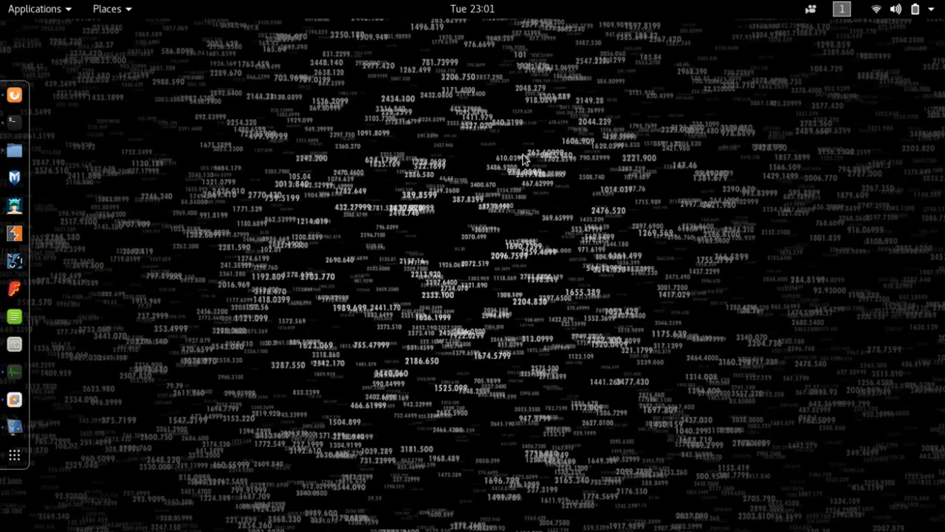
{"action": "mouse_move", "coordinate": [13, 123]}
{"action": "type", "text": "sudo /etc/init"}
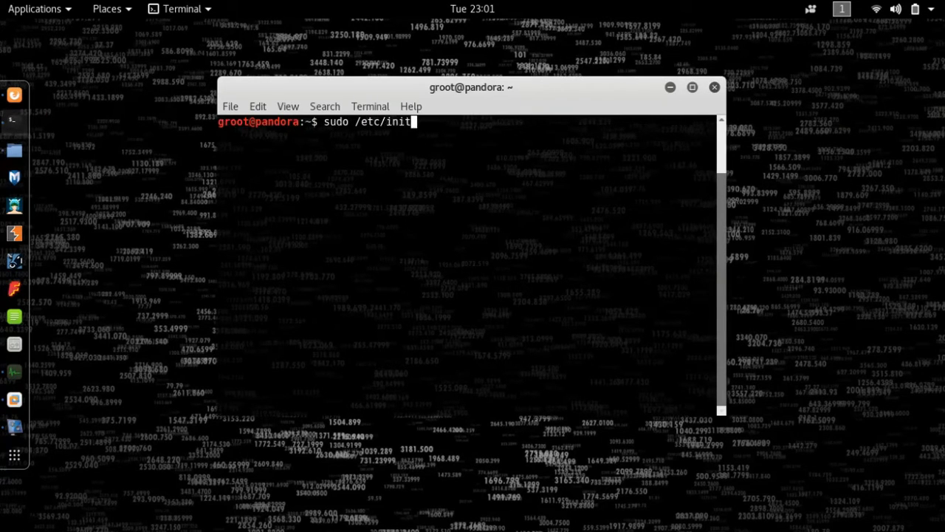
Step: Start the Nessus daemon with sudo /etc/init.d/nessusd start
{"action": "type", "text": ".d/"}
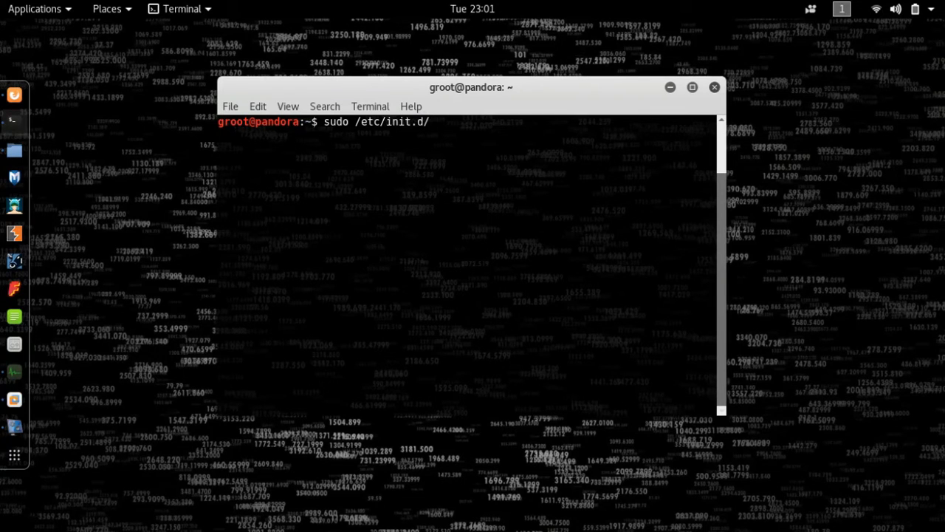
{"action": "type", "text": "nessusd sta"}
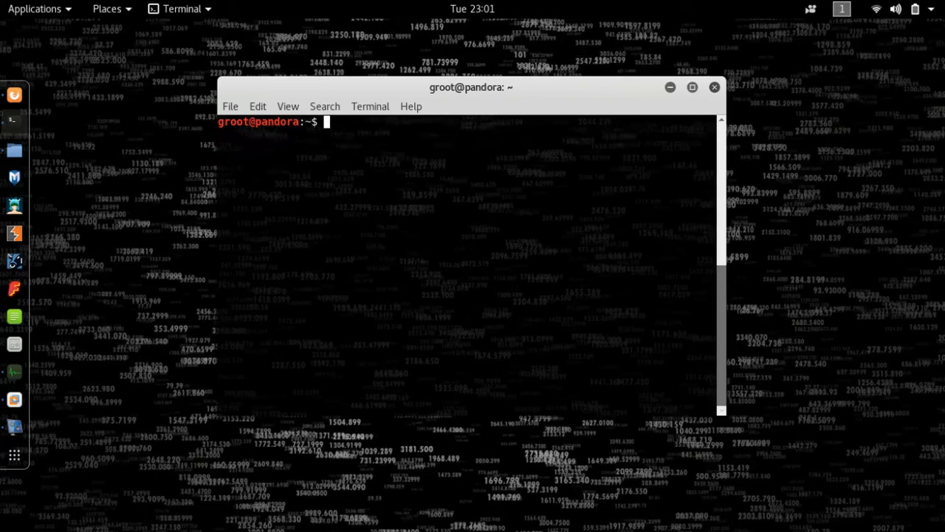
{"action": "mouse_move", "coordinate": [15, 399]}
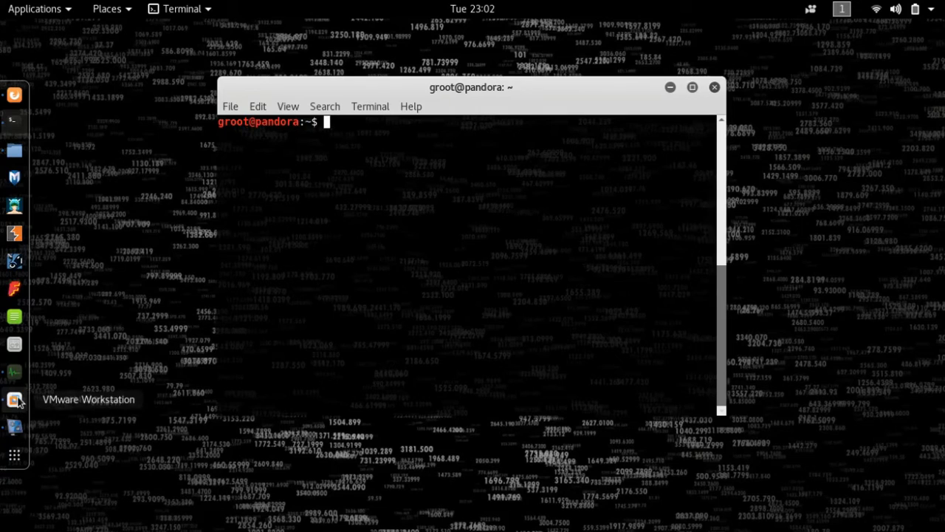
Step: Log into Metasploitable2 as msfadmin and run ifconfig to show 192.168.180.128
{"action": "left_click", "coordinate": [15, 398]}
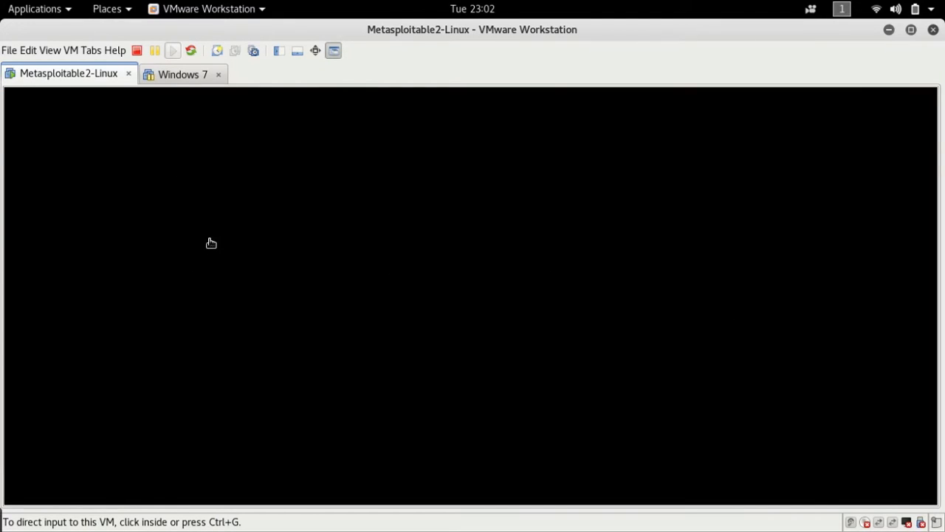
{"action": "mouse_move", "coordinate": [215, 243]}
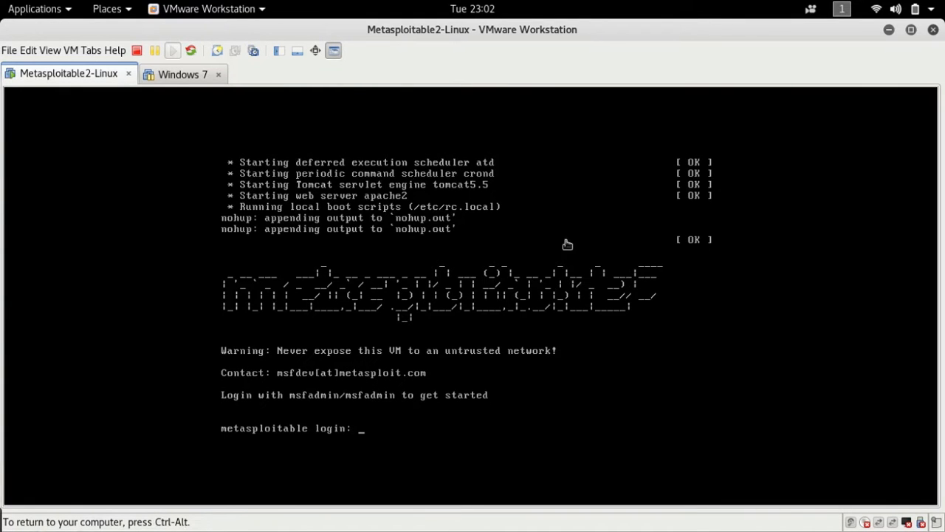
{"action": "mouse_move", "coordinate": [376, 337]}
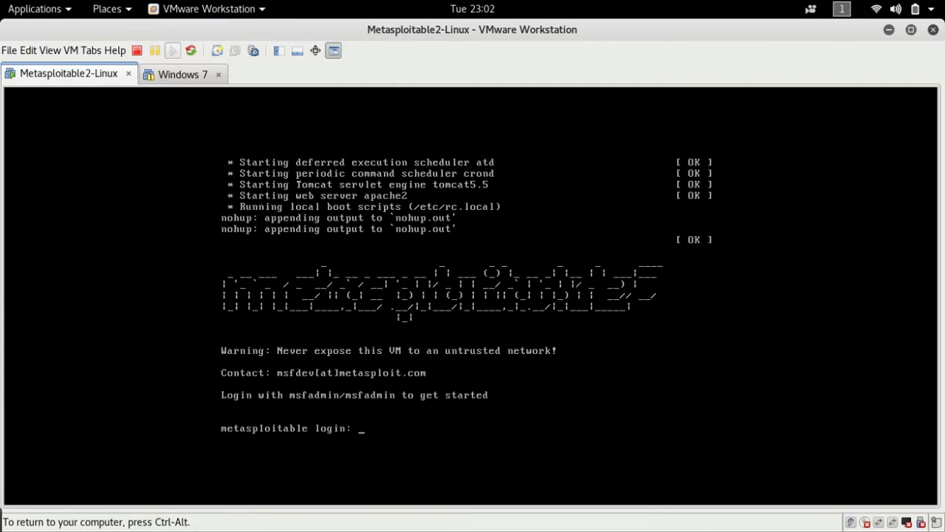
{"action": "type", "text": "msfadmin"}
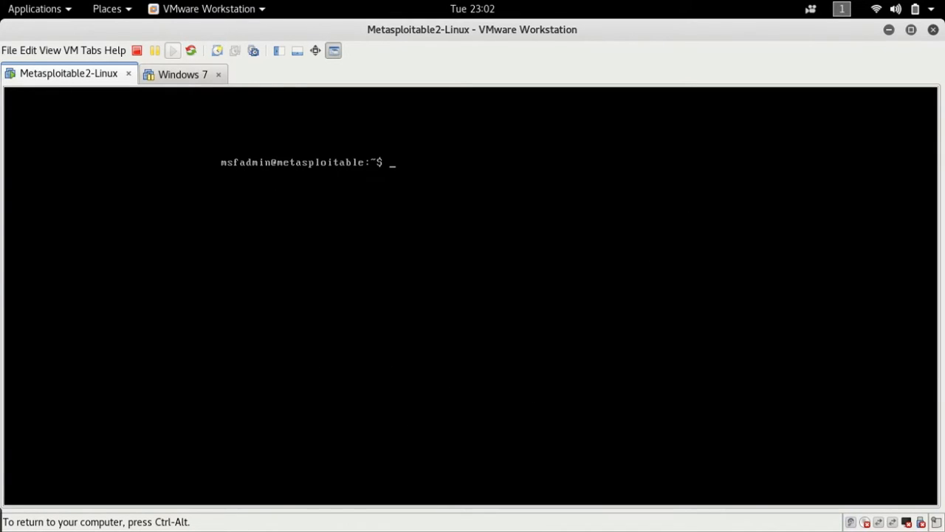
{"action": "type", "text": "ifcc"}
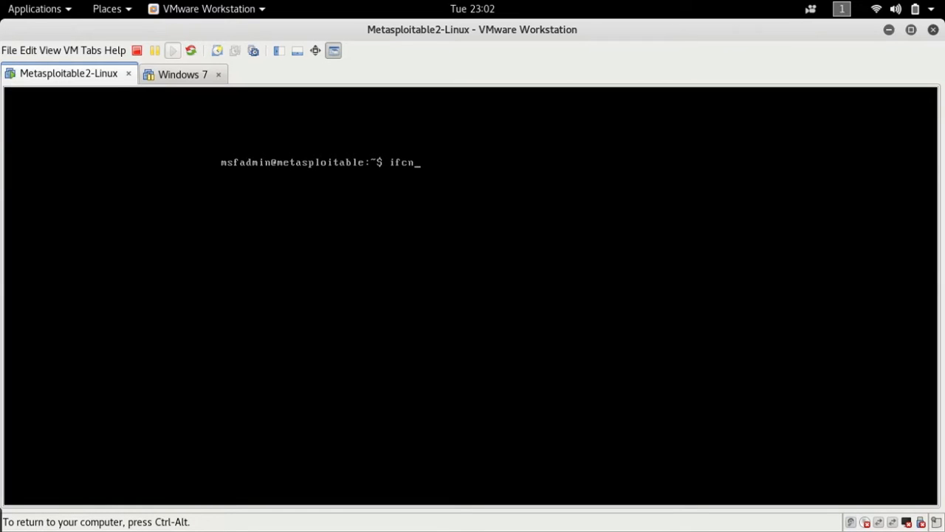
{"action": "type", "text": "ofig"}
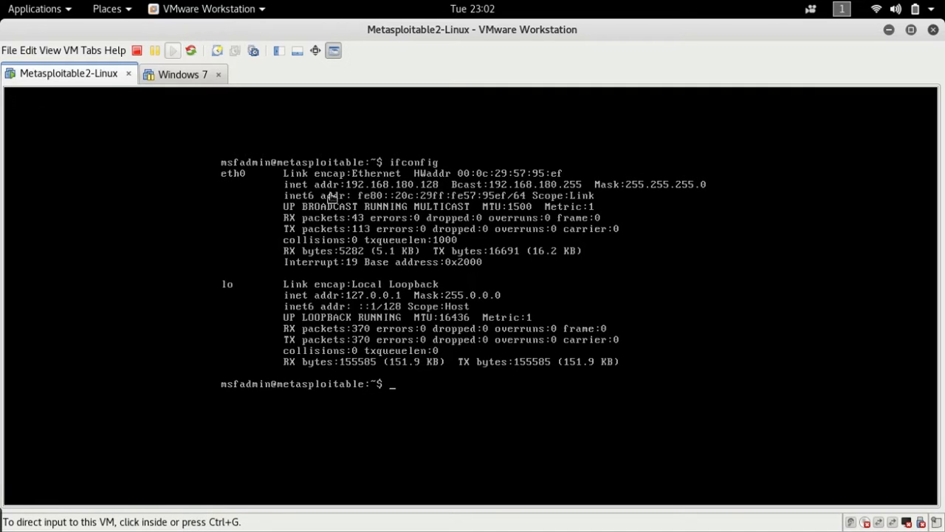
{"action": "mouse_move", "coordinate": [14, 129]}
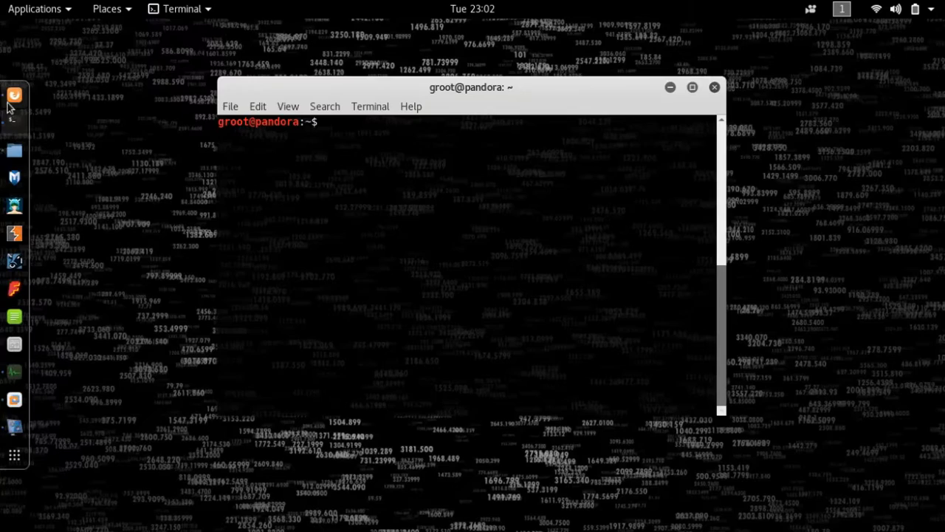
{"action": "left_click", "coordinate": [15, 95]}
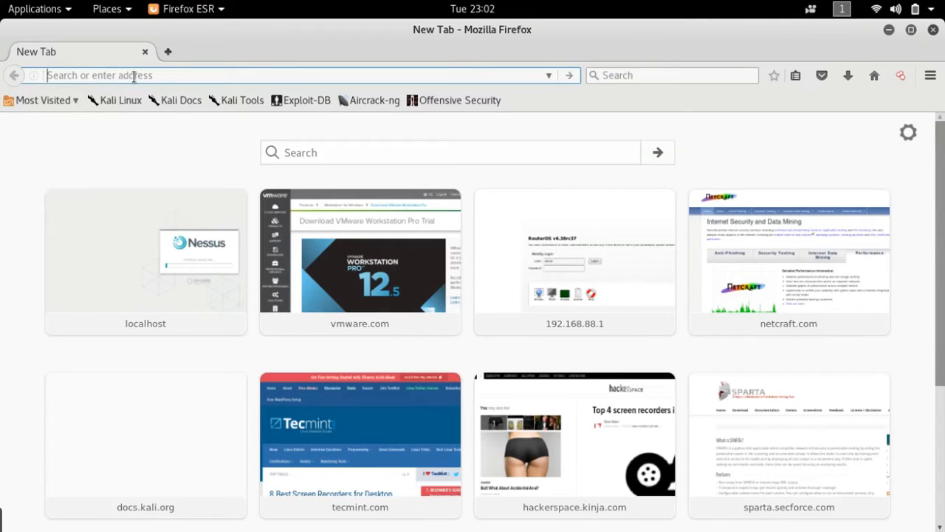
{"action": "type", "text": "localhost/"}
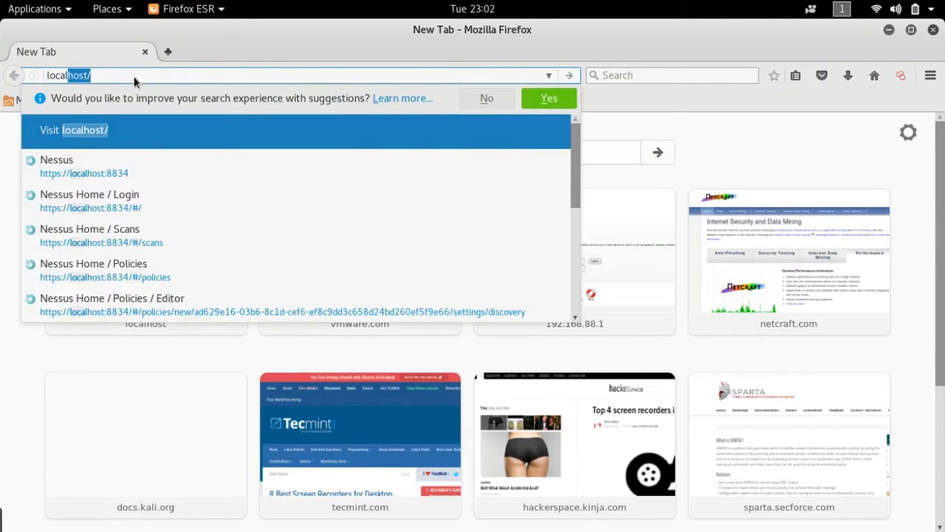
{"action": "type", "text": ":8"}
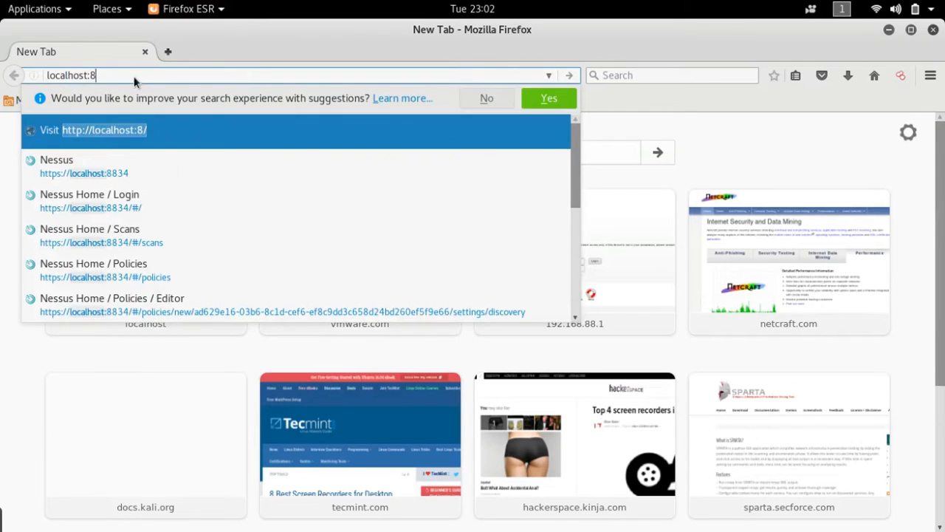
{"action": "type", "text": "834"}
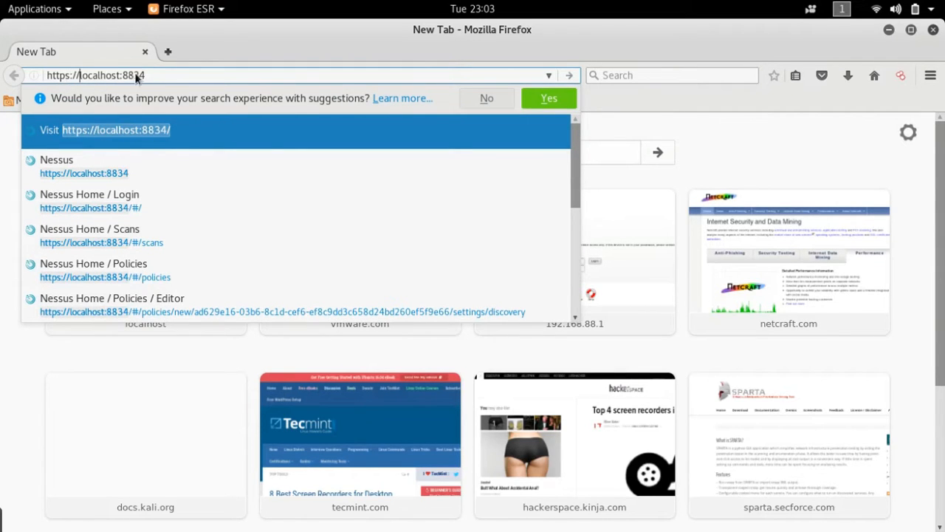
{"action": "left_click", "coordinate": [89, 194]}
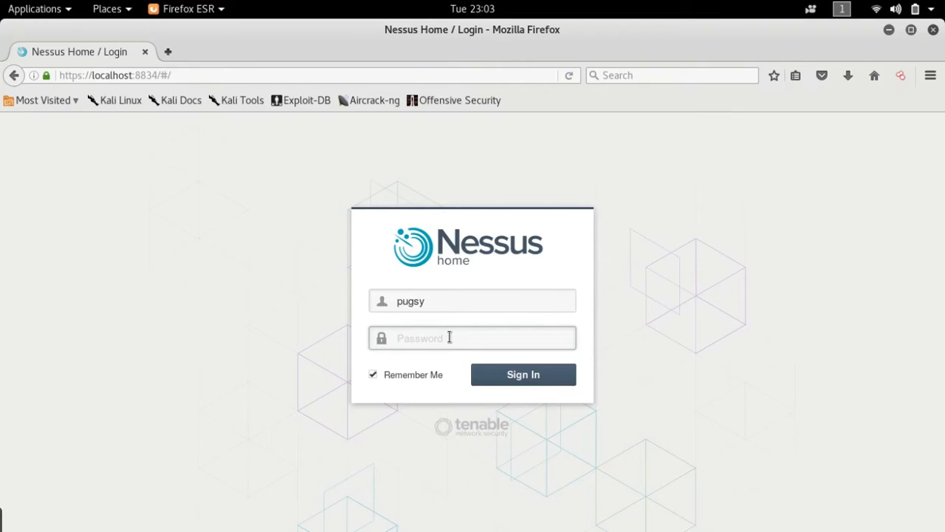
{"action": "mouse_move", "coordinate": [373, 231]}
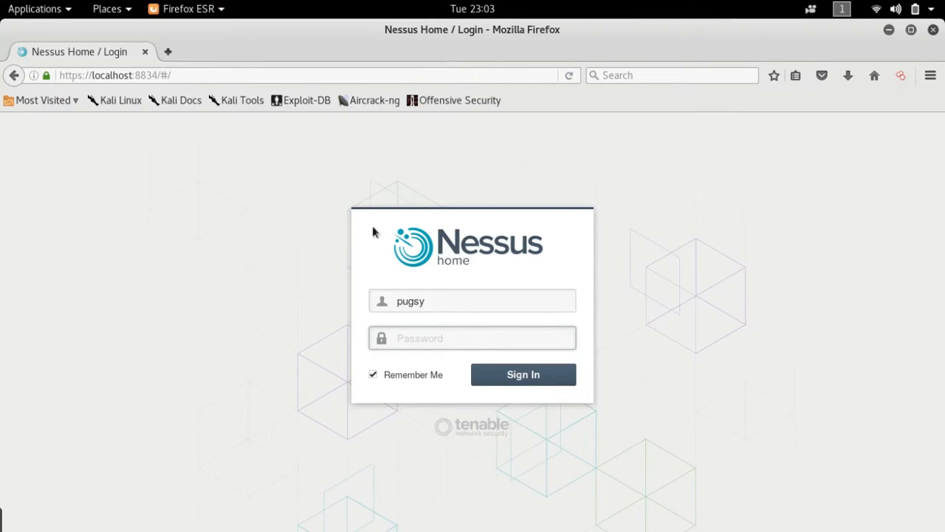
Step: Enter the Nessus password and sign in to reach My Scans
{"action": "left_click", "coordinate": [472, 337]}
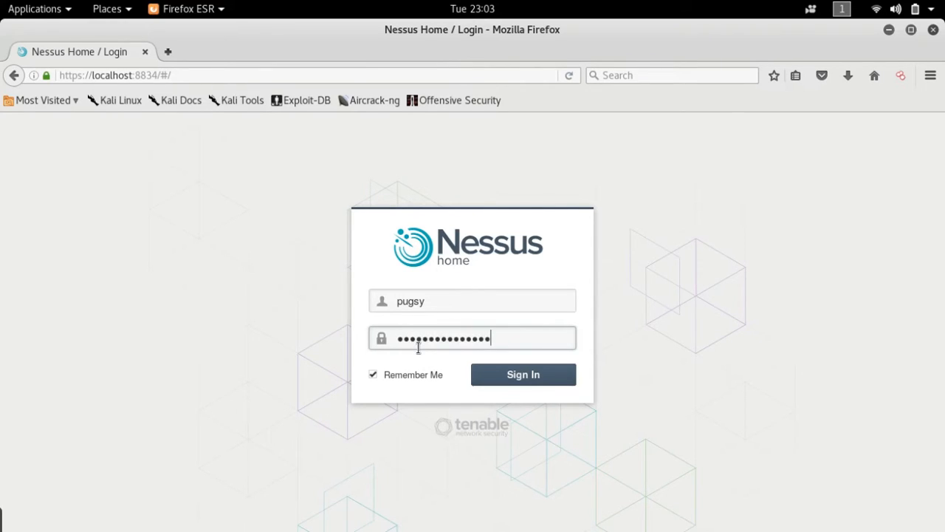
{"action": "left_click", "coordinate": [523, 374]}
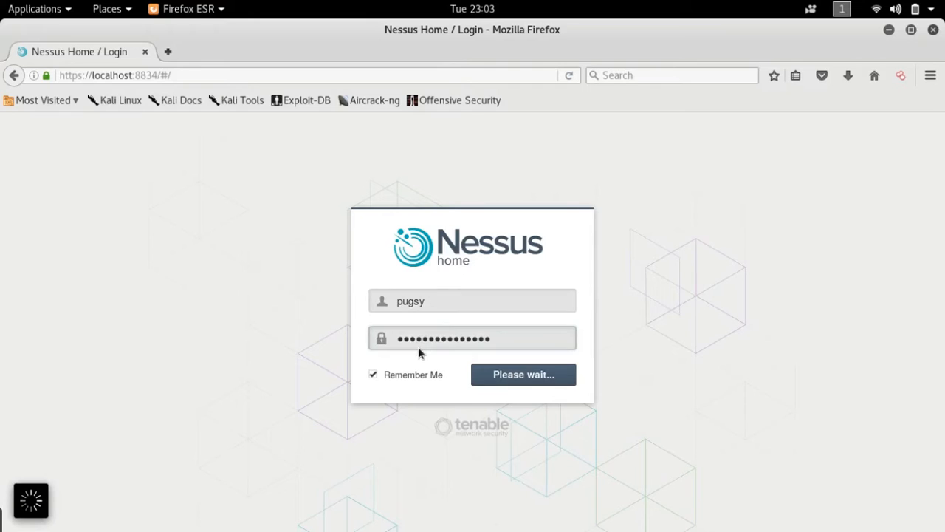
{"action": "left_click", "coordinate": [523, 374]}
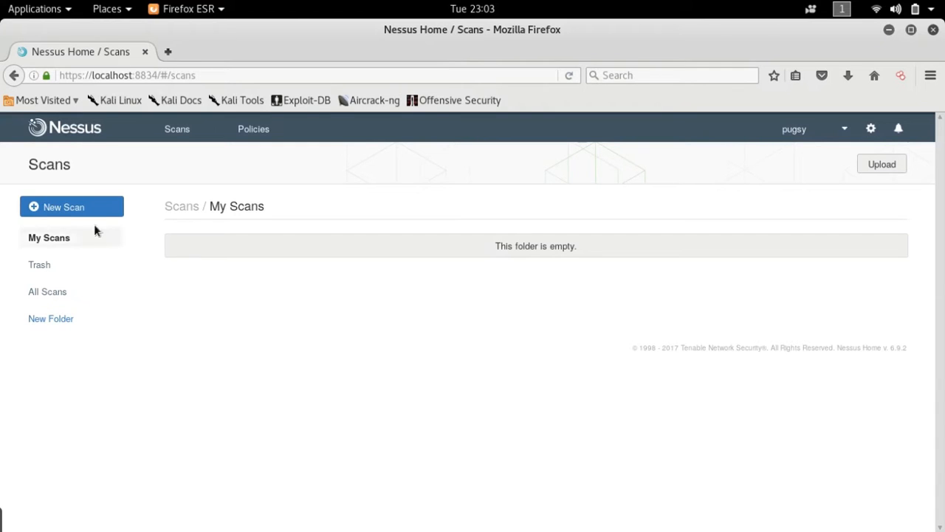
Step: Start a new scan and pick a scanner template from the Scan Library
{"action": "left_click", "coordinate": [63, 207]}
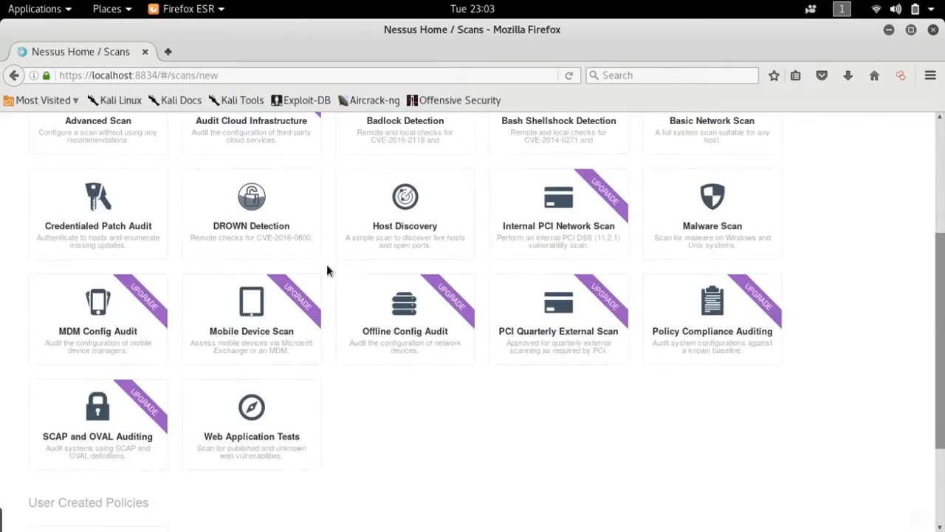
{"action": "scroll", "scroll_direction": "down", "scroll_amount": 3}
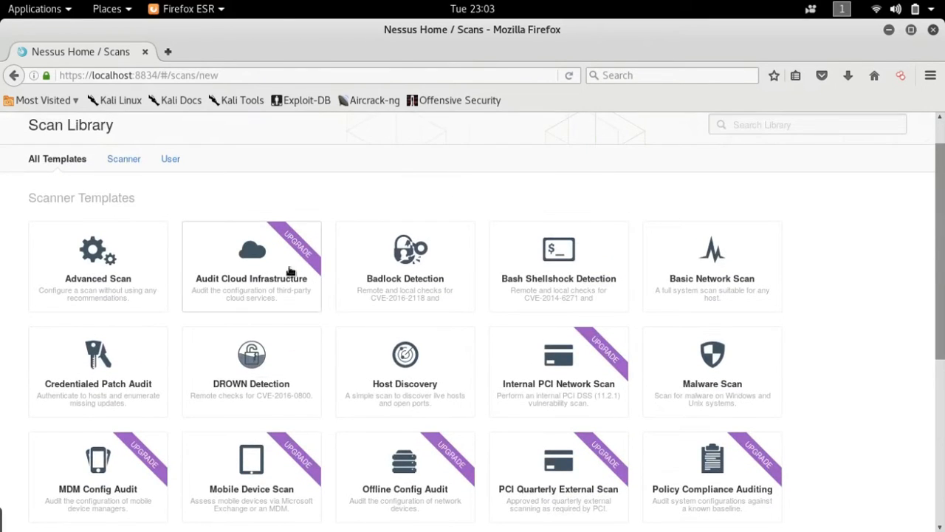
{"action": "mouse_move", "coordinate": [400, 468]}
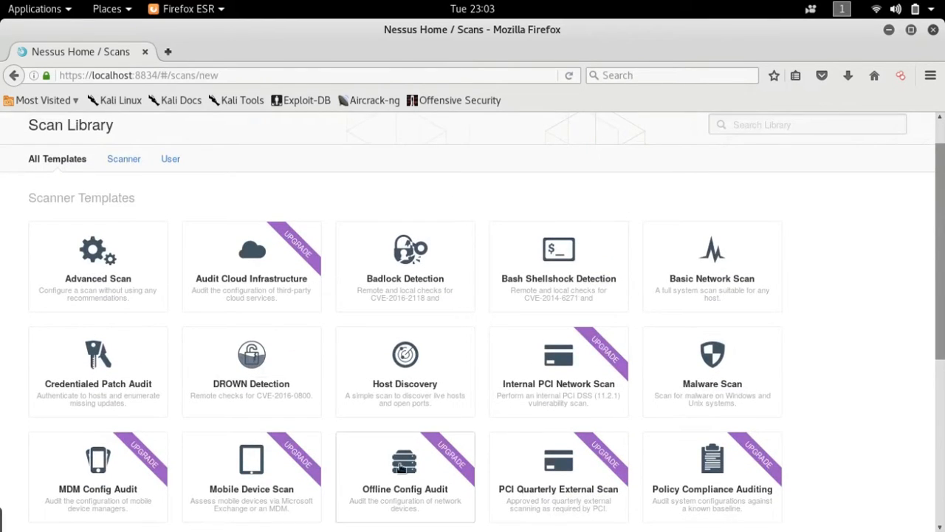
{"action": "scroll", "scroll_direction": "down", "scroll_amount": 3}
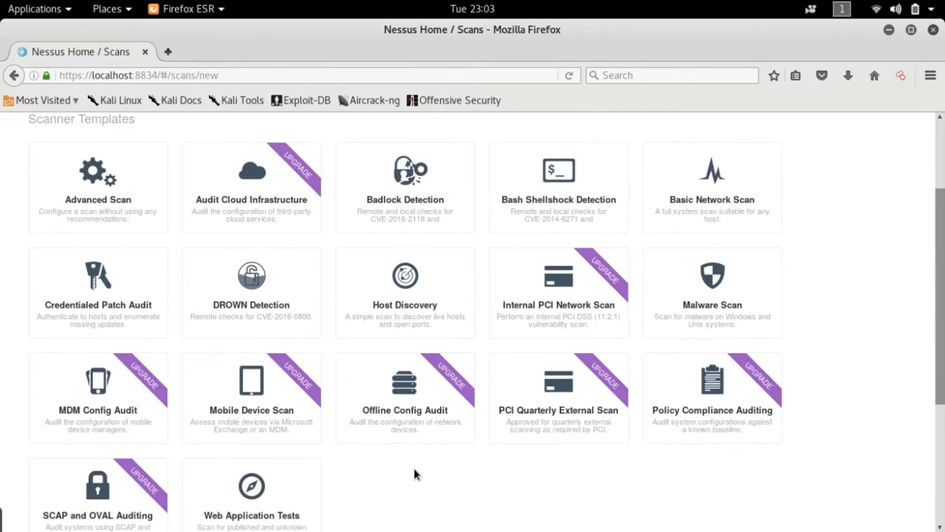
{"action": "scroll", "scroll_direction": "down", "scroll_amount": 3}
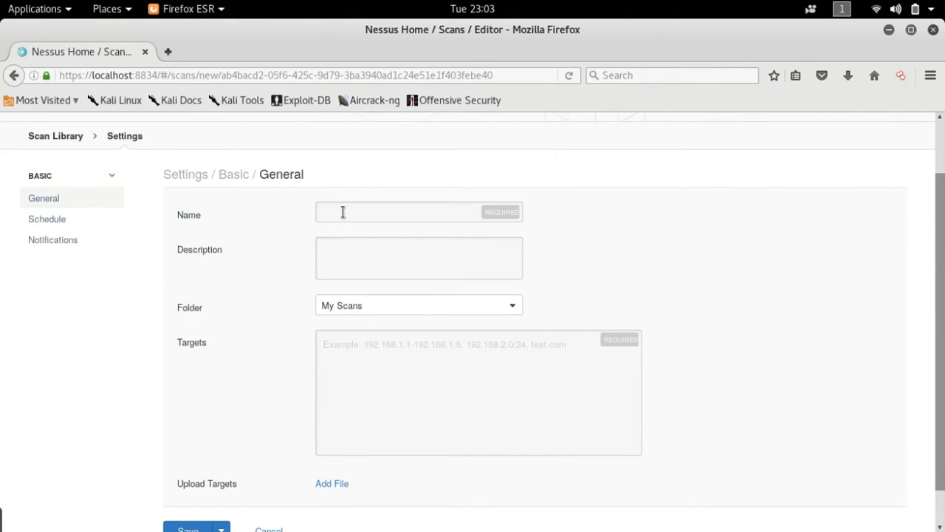
Step: Name the new scan 'metasploitable'
{"action": "left_click", "coordinate": [399, 212]}
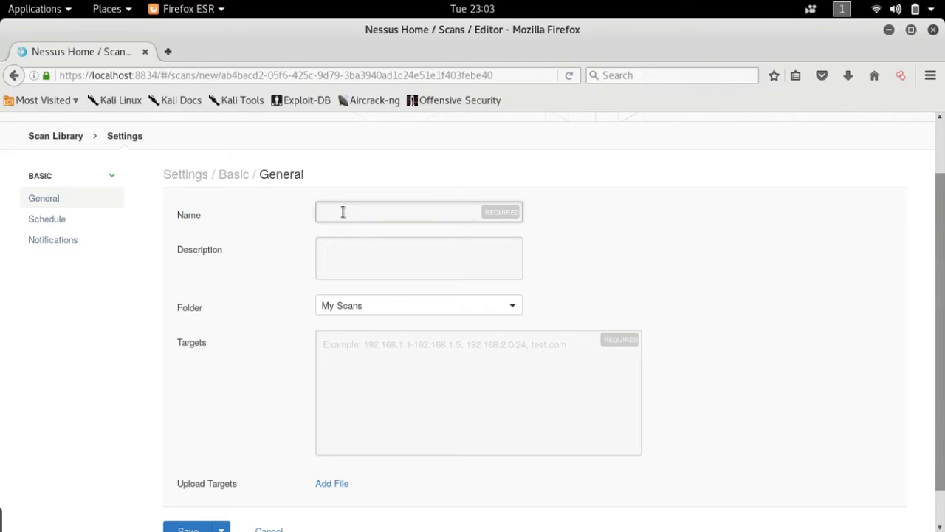
{"action": "type", "text": "metasploit"}
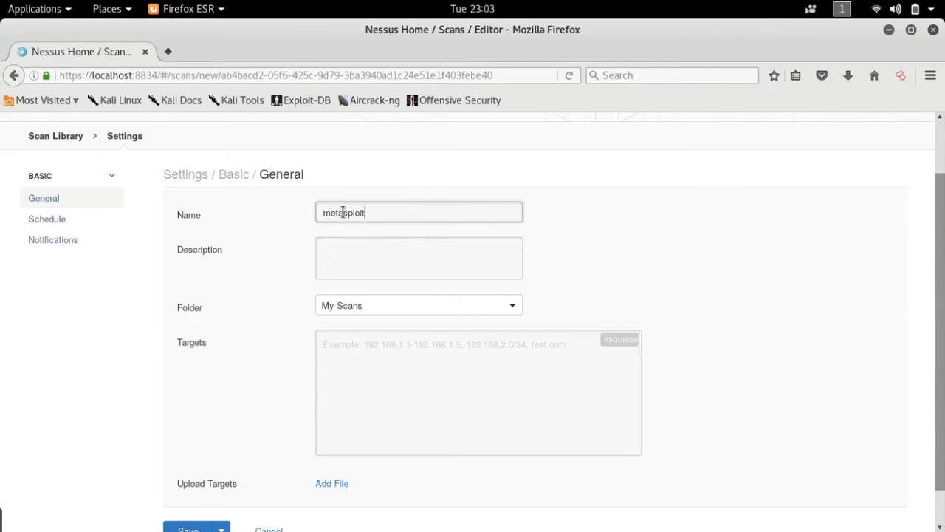
{"action": "type", "text": "able"}
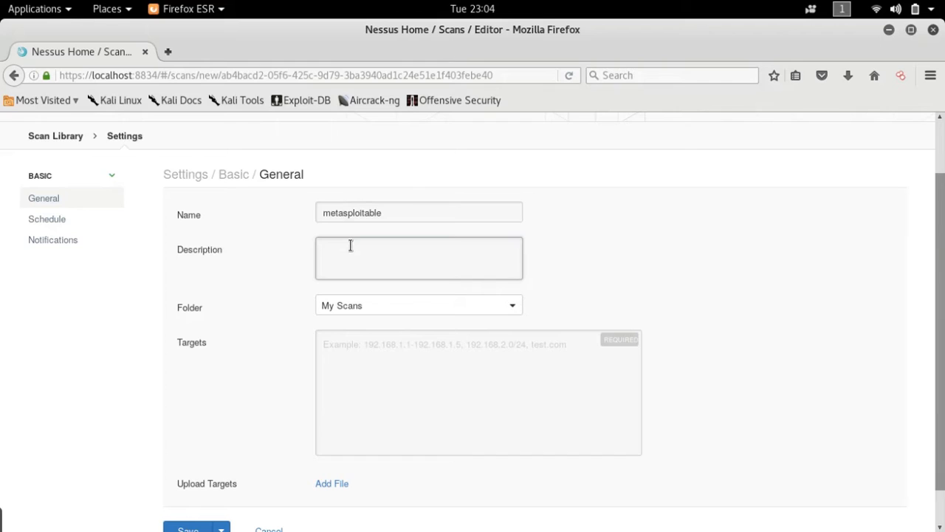
{"action": "left_click", "coordinate": [419, 257]}
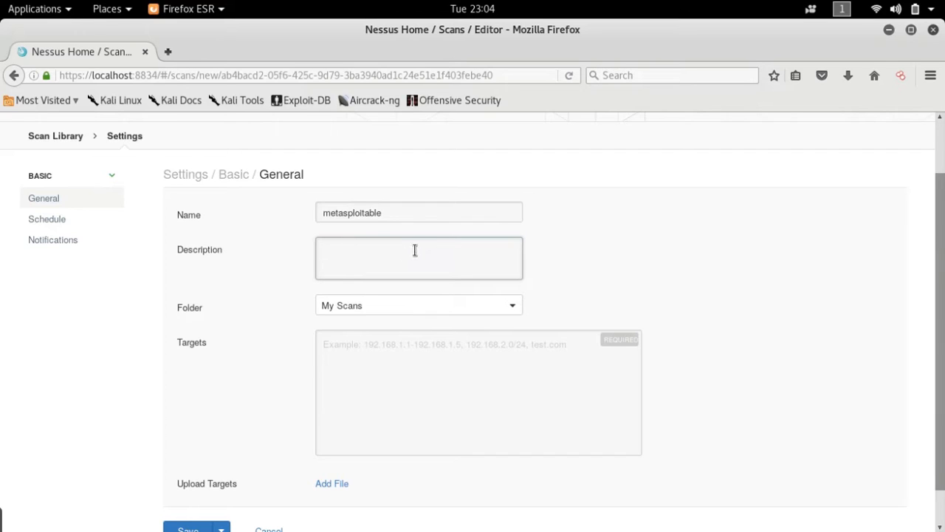
{"action": "mouse_move", "coordinate": [438, 265]}
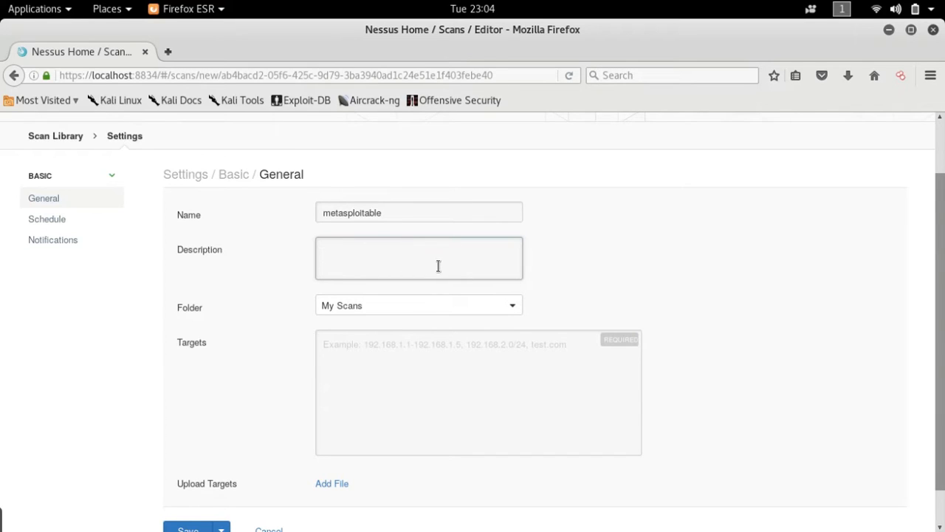
Step: Set the scan target to 192.168.180.128, removing the /254 range suffix
{"action": "left_click", "coordinate": [419, 347]}
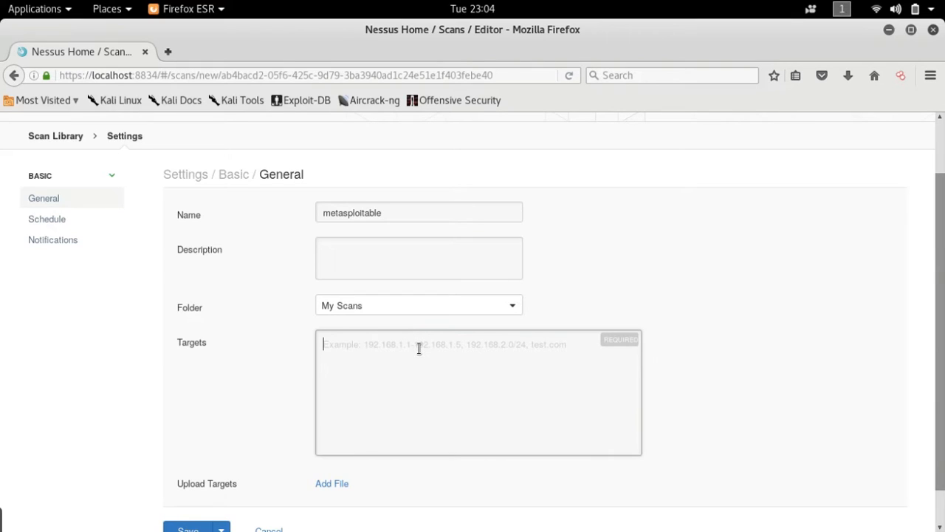
{"action": "type", "text": "192.168.180.128"}
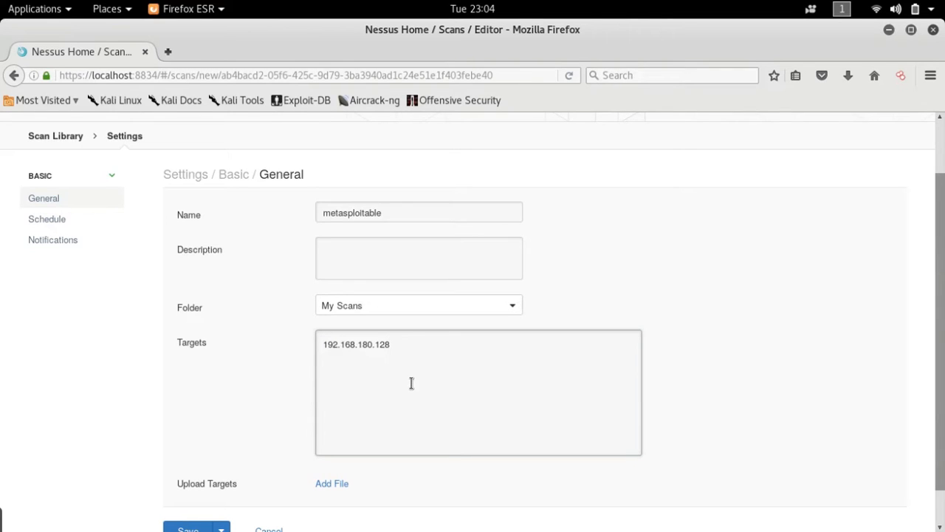
{"action": "type", "text": "/"}
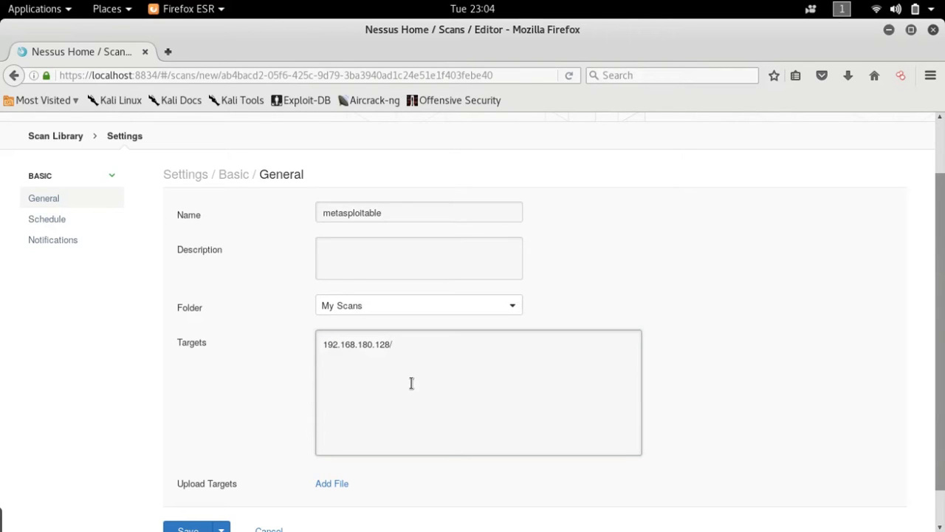
{"action": "left_click", "coordinate": [393, 345]}
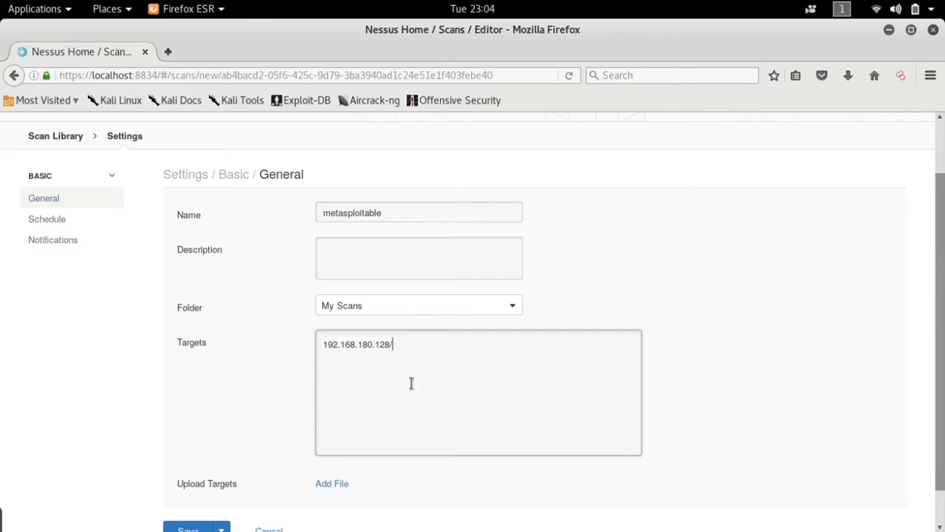
{"action": "type", "text": "254"}
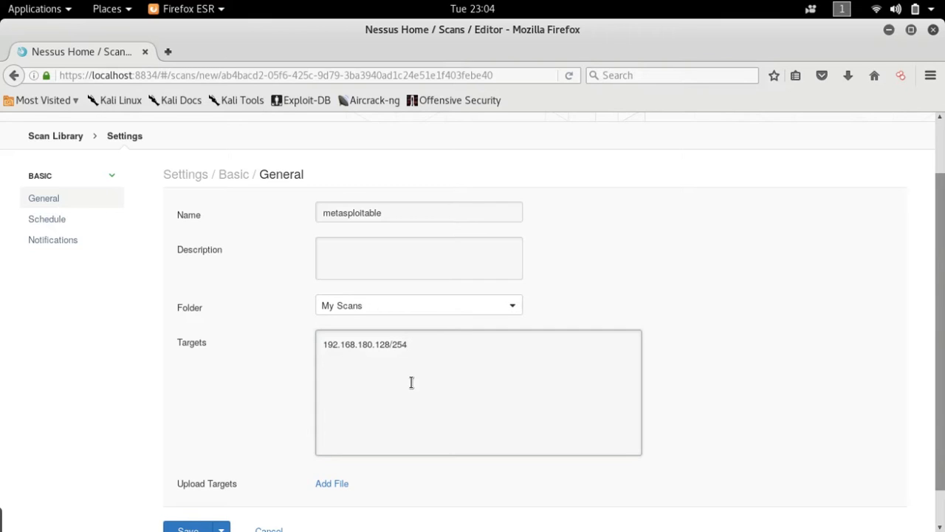
{"action": "key", "text": "BackSpace"}
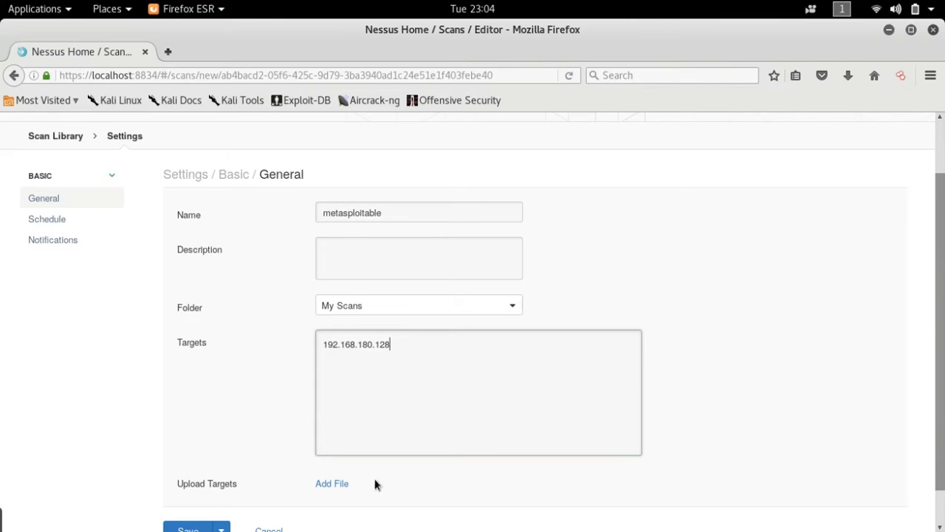
{"action": "left_click", "coordinate": [332, 483]}
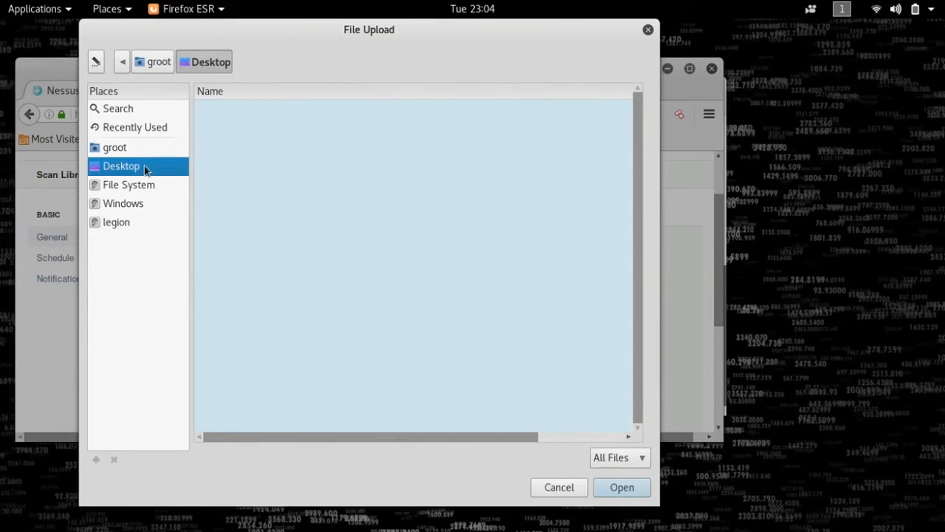
{"action": "mouse_move", "coordinate": [246, 149]}
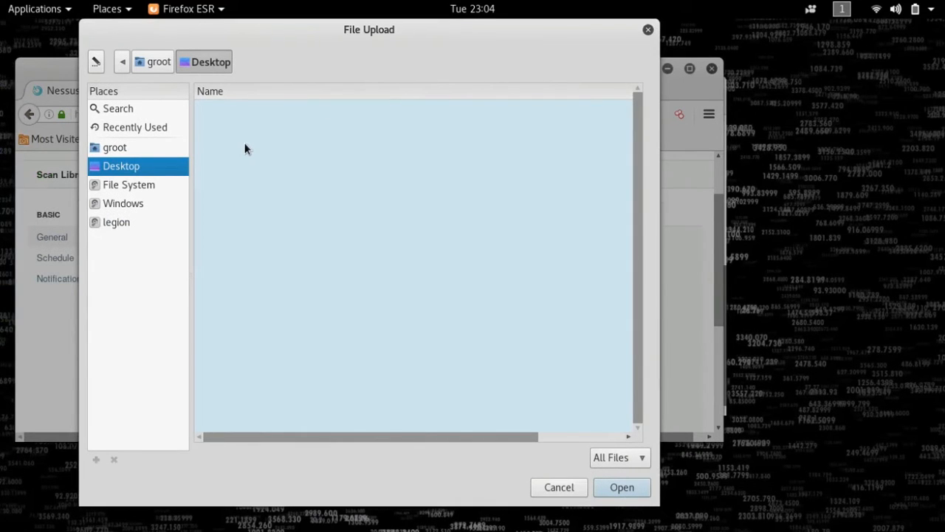
{"action": "mouse_move", "coordinate": [404, 437]}
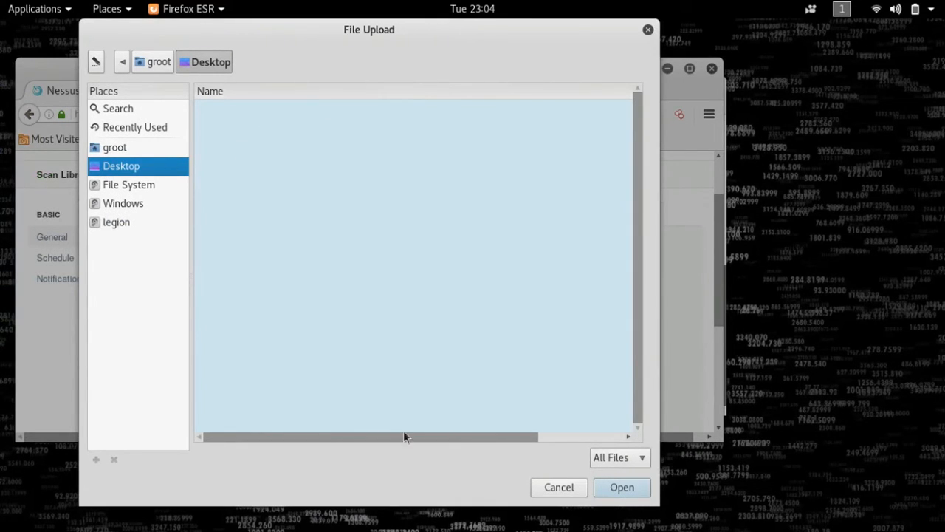
{"action": "left_click", "coordinate": [558, 486]}
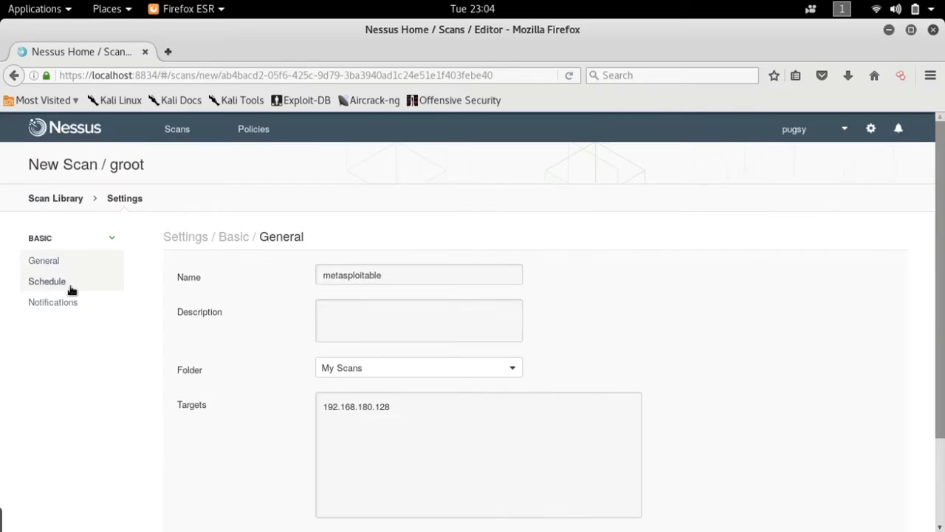
{"action": "left_click", "coordinate": [46, 281]}
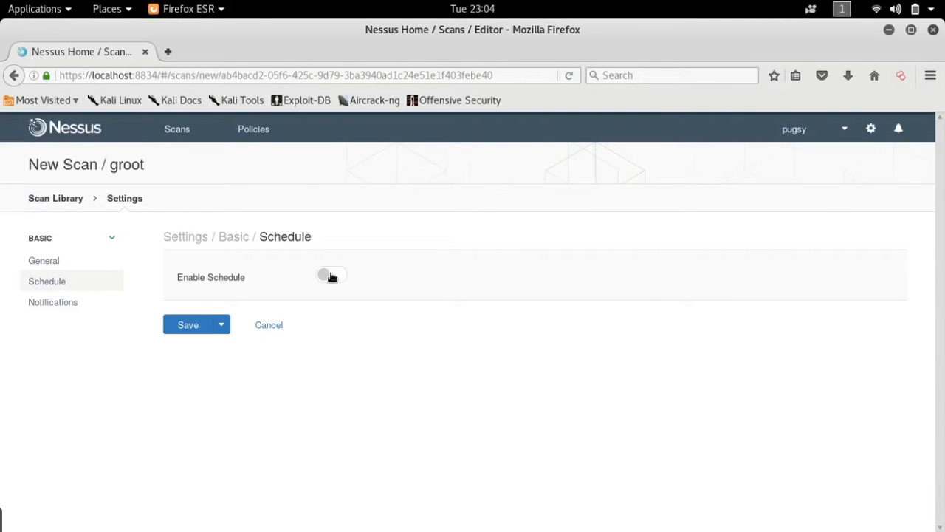
{"action": "mouse_move", "coordinate": [44, 260]}
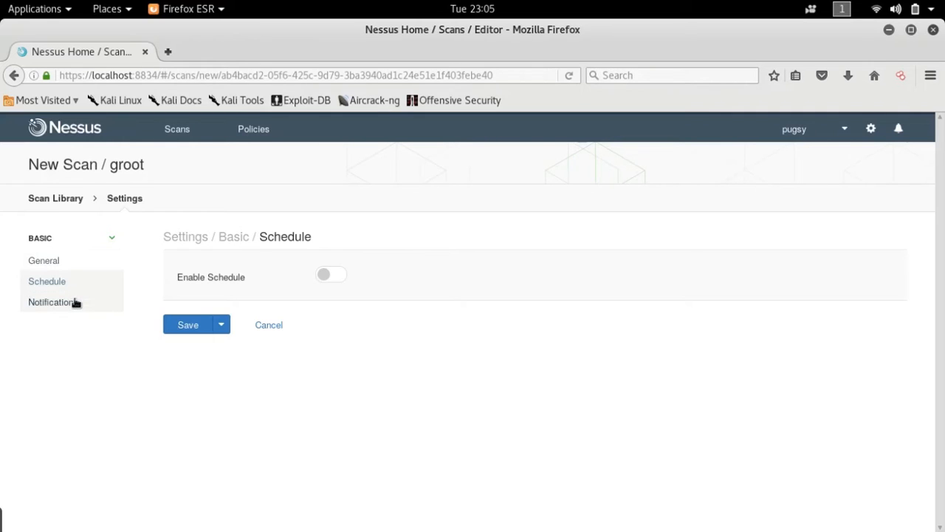
{"action": "left_click", "coordinate": [53, 302]}
{"action": "type", "text": "metasploitable"}
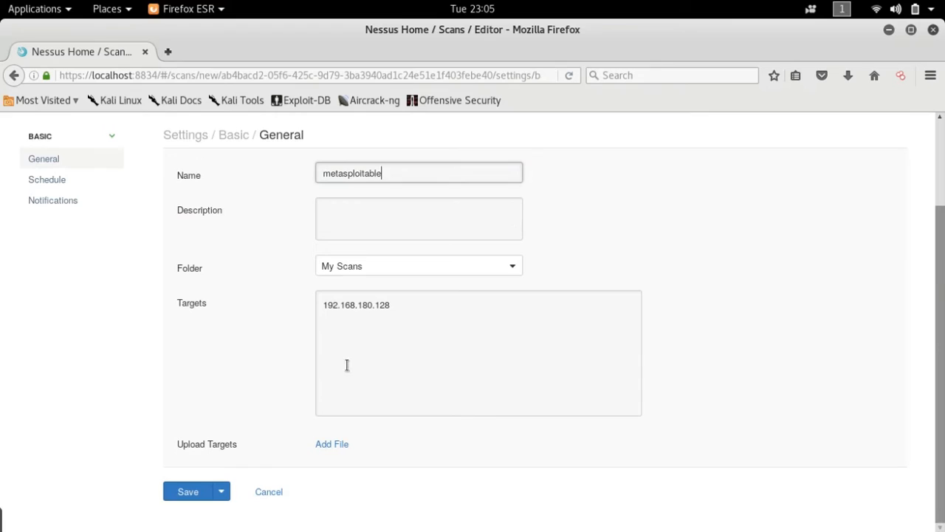
Step: Save the metasploitable scan so it is listed in My Scans
{"action": "left_click", "coordinate": [188, 491]}
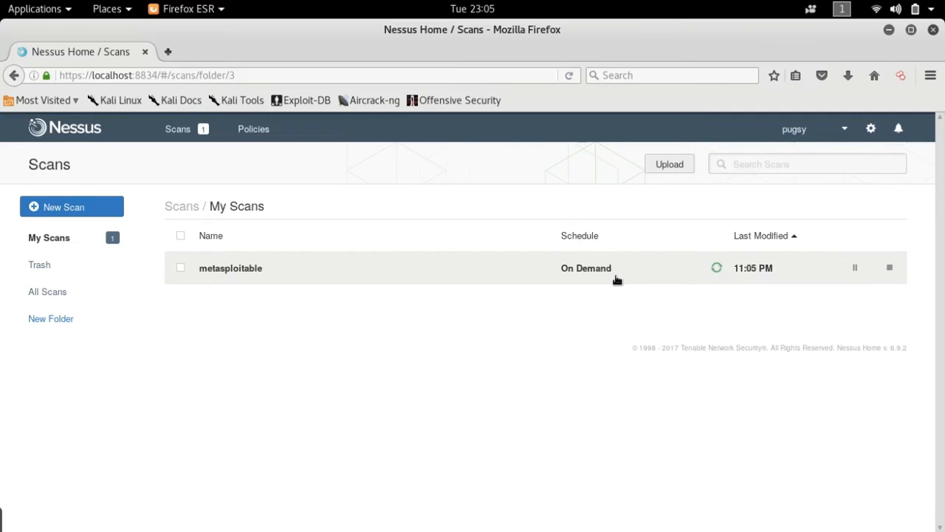
Step: Open the metasploitable results and the SMB LanMan Pipe Server Listing Disclosure finding
{"action": "left_click", "coordinate": [230, 267]}
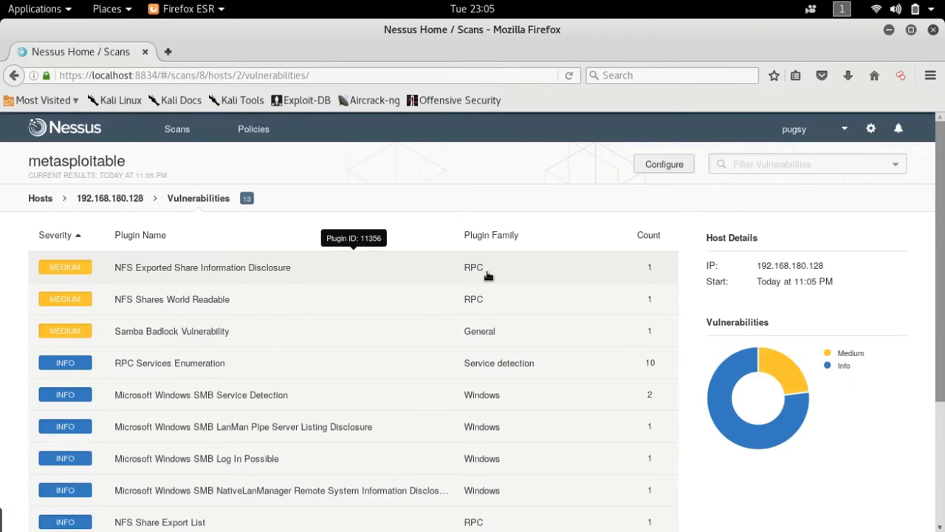
{"action": "scroll", "scroll_direction": "down", "scroll_amount": 3}
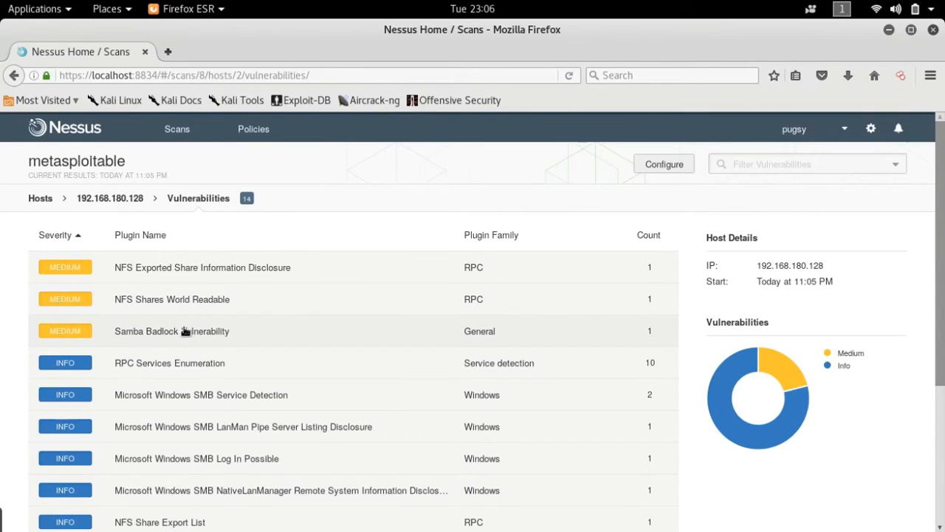
{"action": "left_click", "coordinate": [40, 197]}
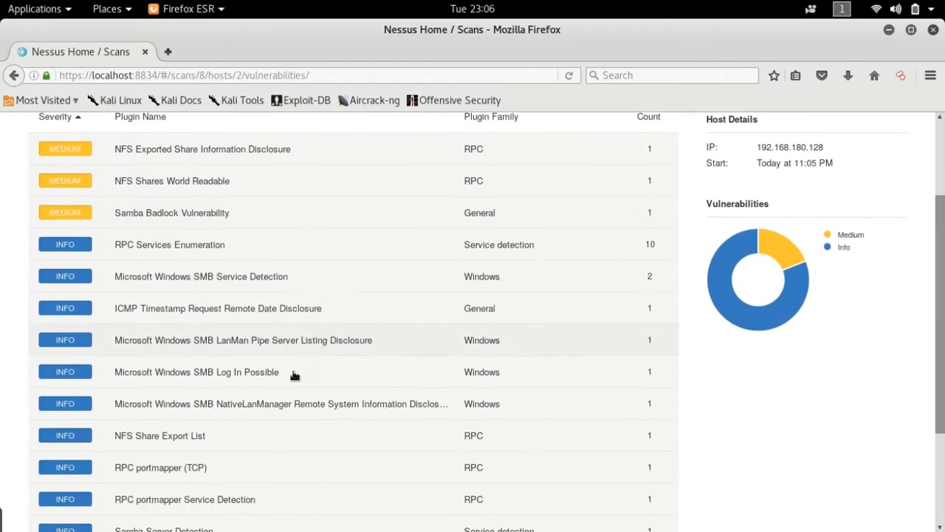
{"action": "scroll", "scroll_direction": "down", "scroll_amount": 3}
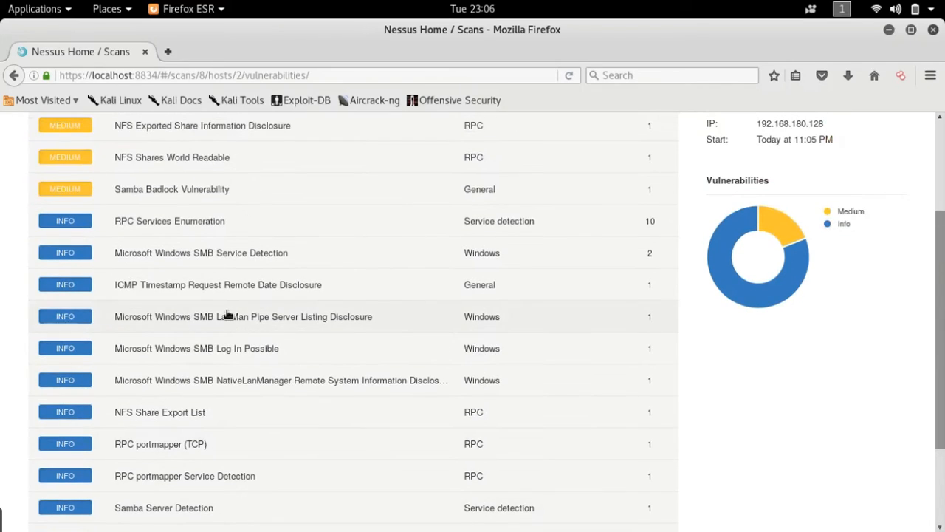
{"action": "left_click", "coordinate": [243, 317]}
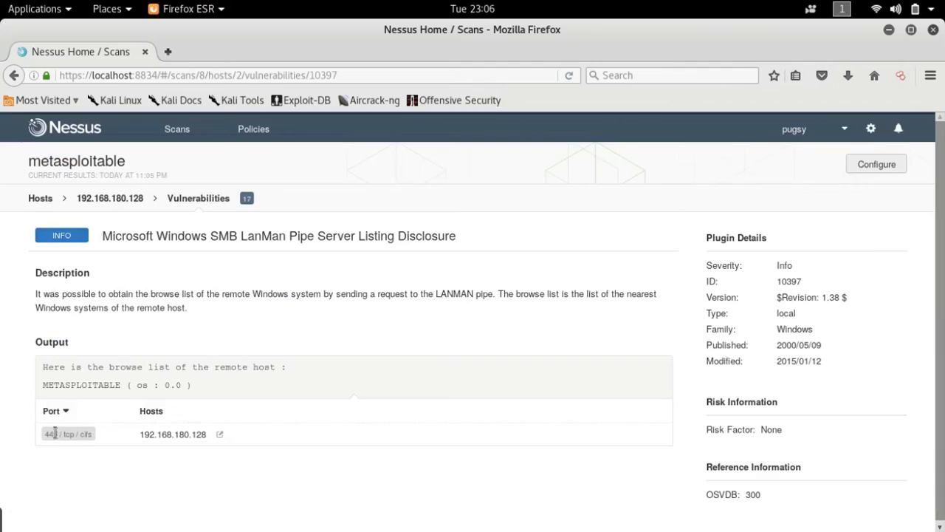
Step: Return from the finding details to the host's 18-item vulnerability list
{"action": "double_click", "coordinate": [51, 433]}
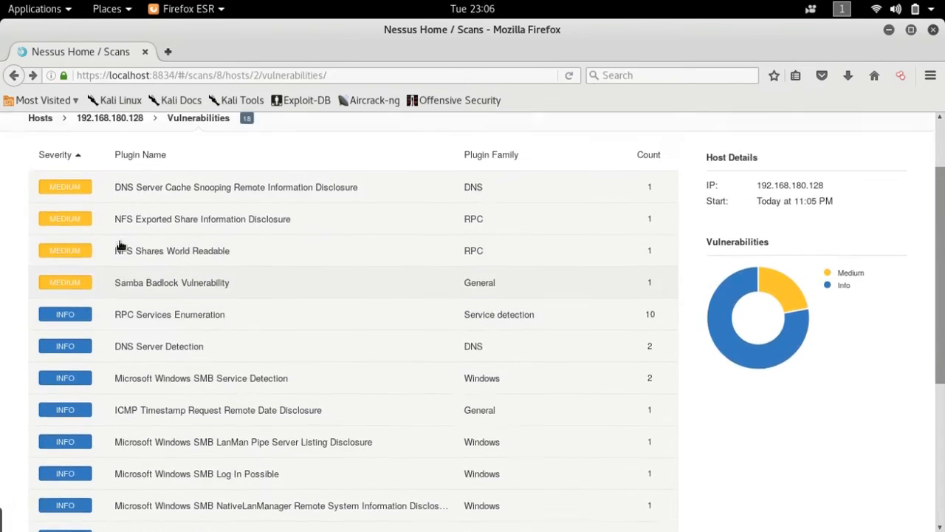
Step: Re-sort the vulnerabilities by Plugin Name, then back by Severity
{"action": "scroll", "scroll_direction": "down", "scroll_amount": 3}
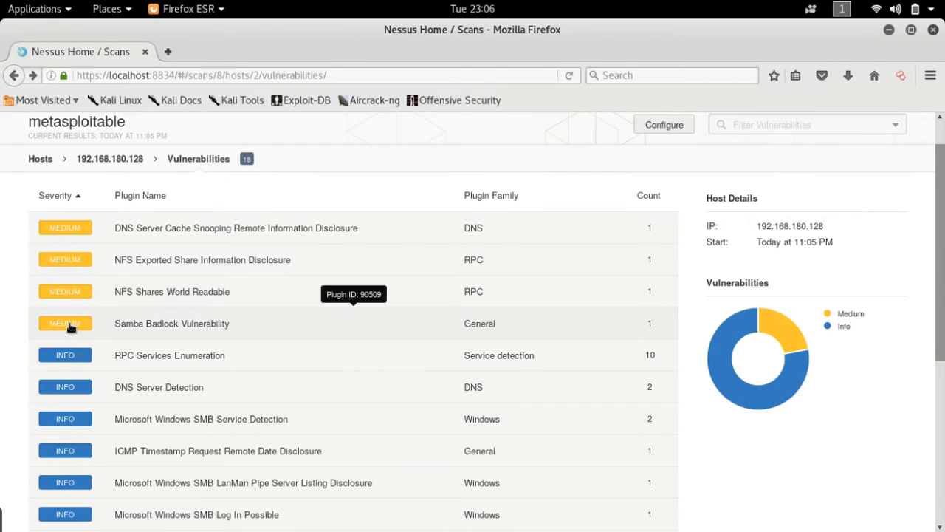
{"action": "mouse_move", "coordinate": [175, 237]}
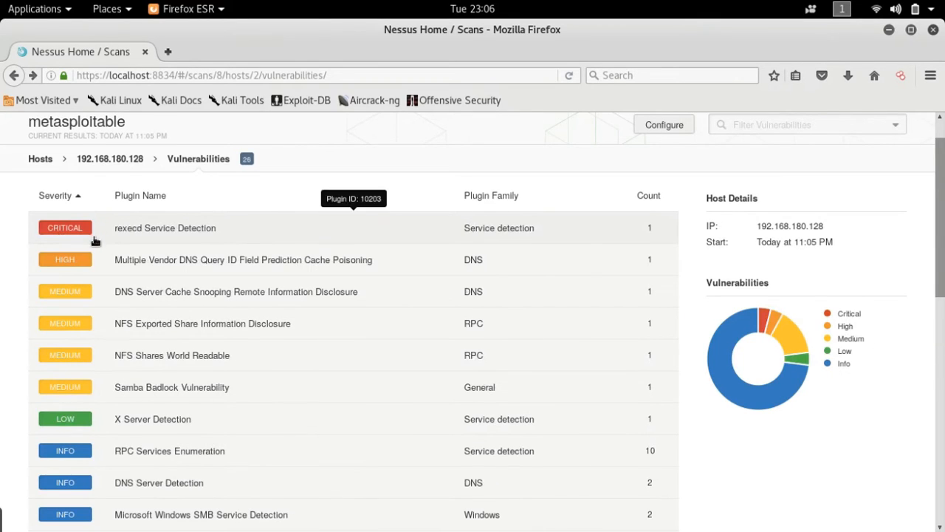
{"action": "mouse_move", "coordinate": [143, 200]}
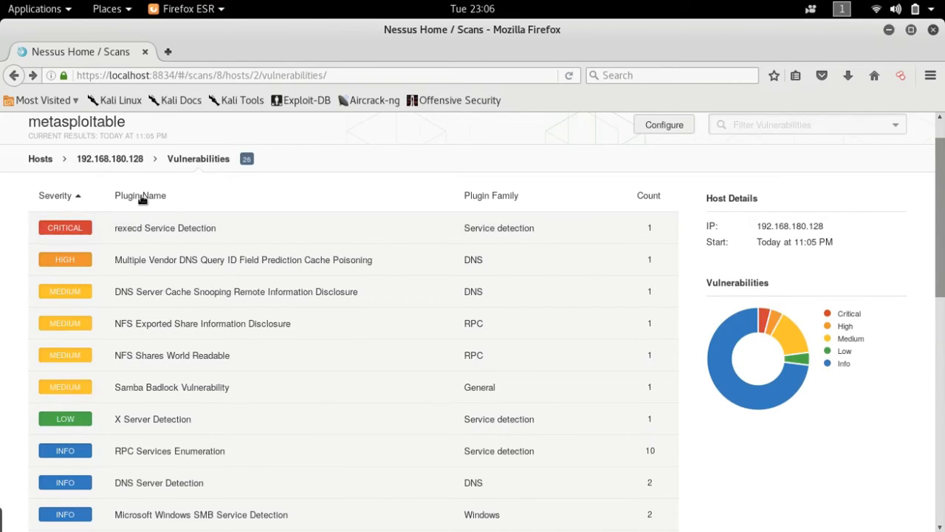
{"action": "left_click", "coordinate": [140, 195]}
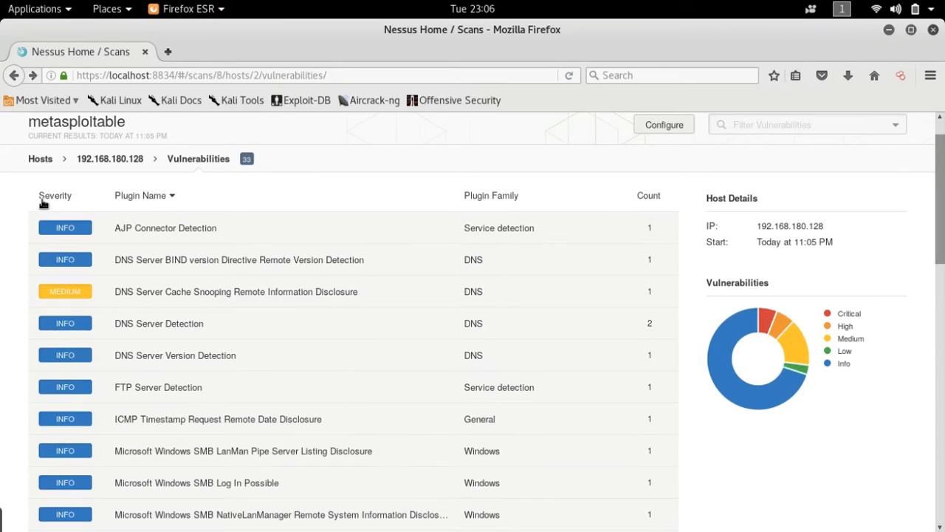
{"action": "left_click", "coordinate": [54, 195]}
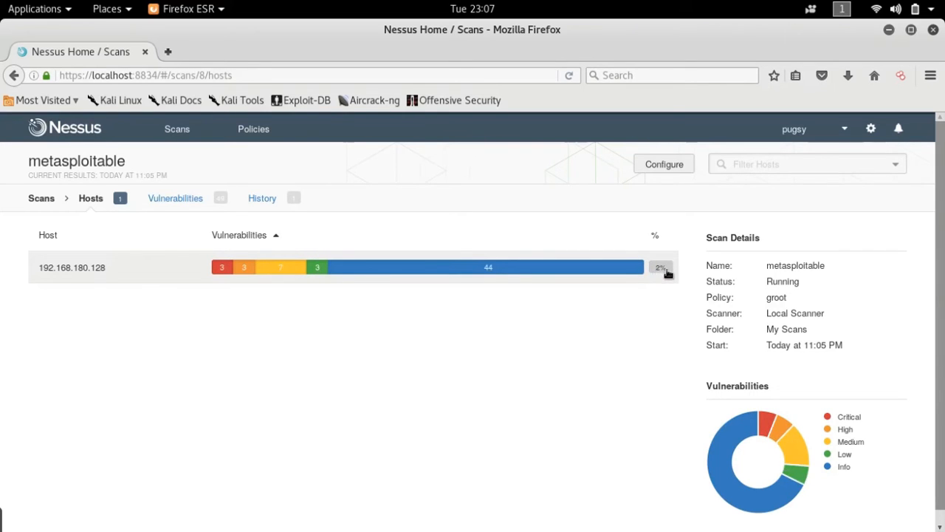
{"action": "mouse_move", "coordinate": [565, 266]}
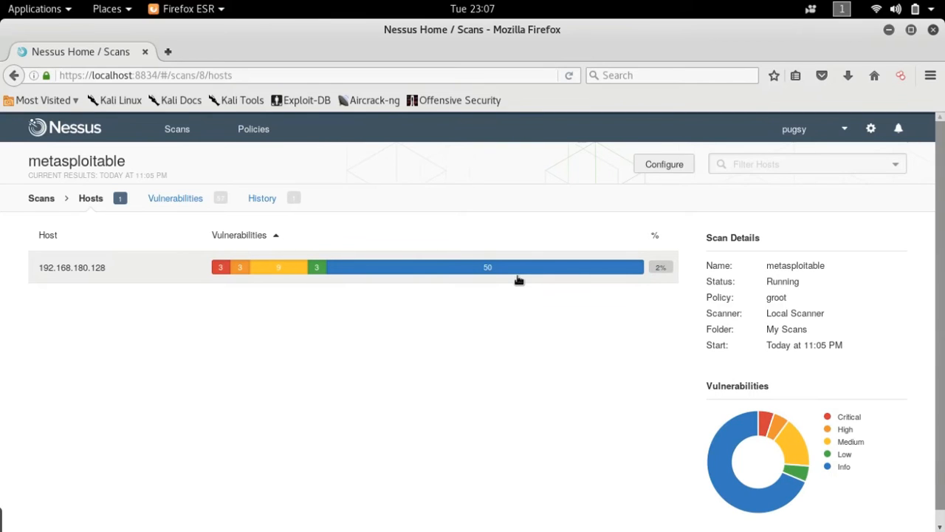
{"action": "mouse_move", "coordinate": [515, 285]}
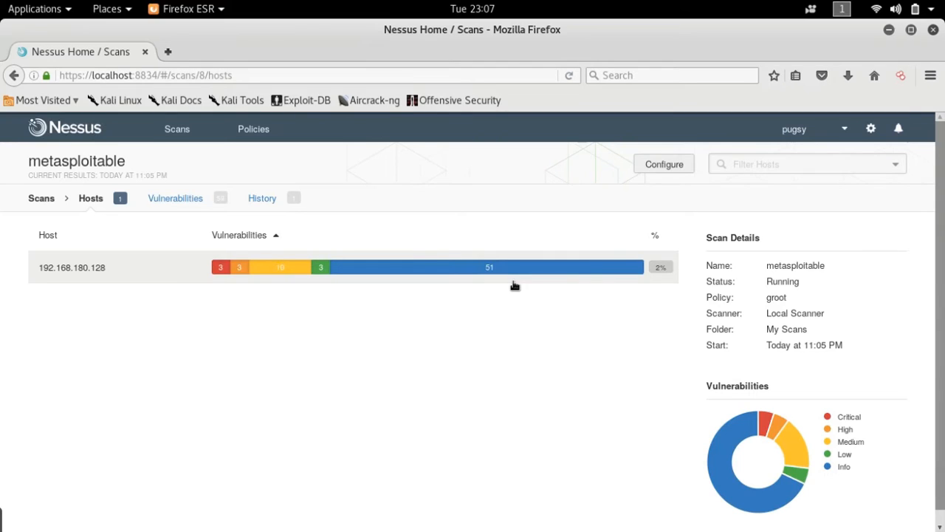
{"action": "mouse_move", "coordinate": [476, 319]}
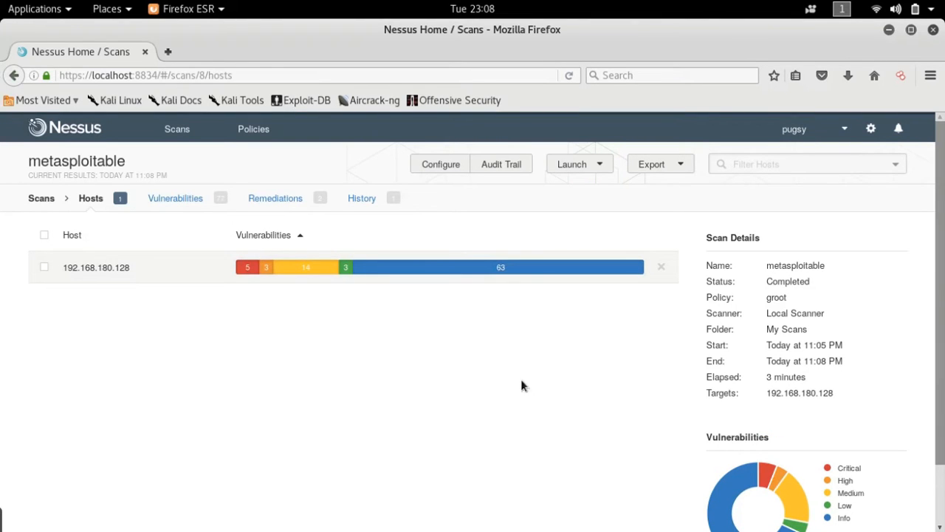
{"action": "mouse_move", "coordinate": [501, 268]}
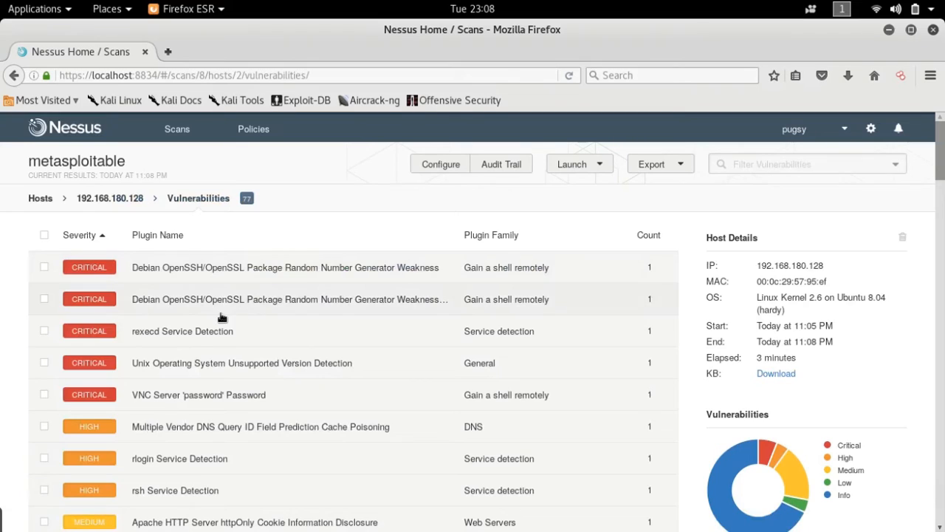
{"action": "mouse_move", "coordinate": [230, 349]}
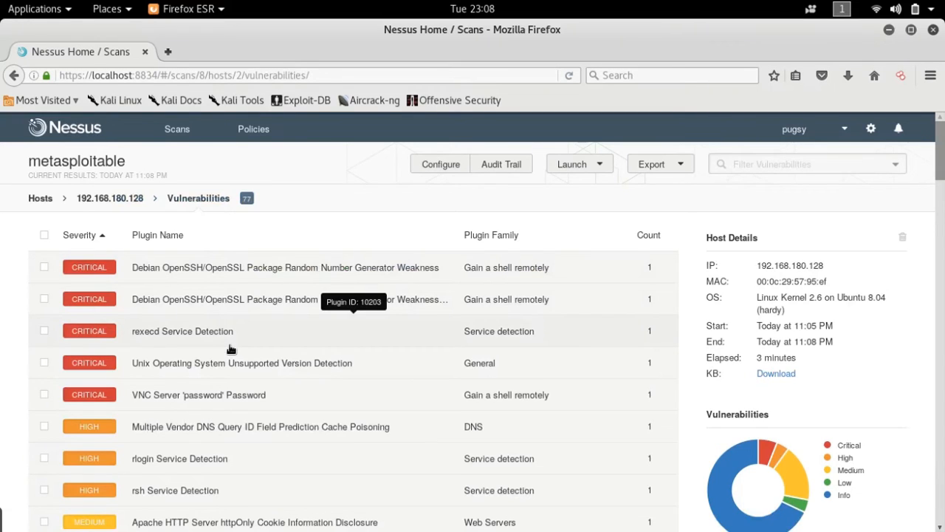
{"action": "mouse_move", "coordinate": [258, 349]}
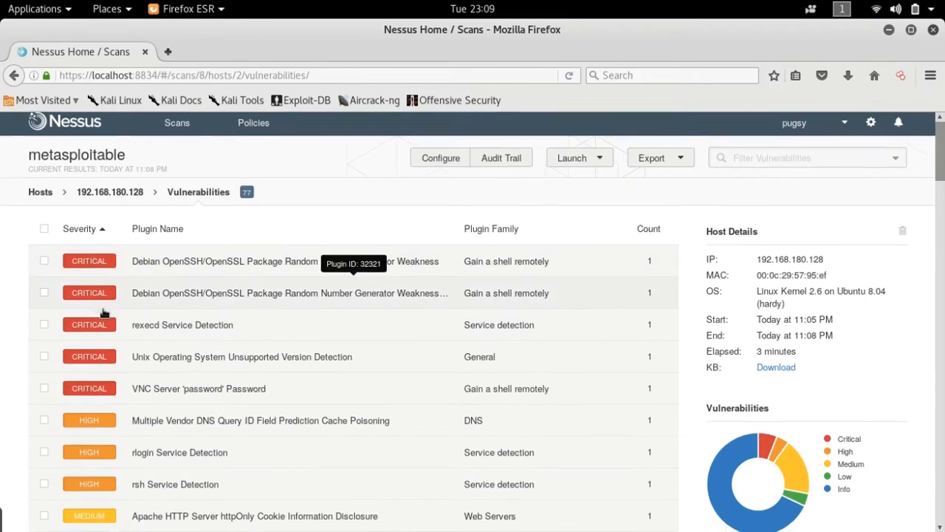
Step: Scroll the host's vulnerability list and open the Debian OpenSSH/OpenSSL Random Number Generator Weakness finding
{"action": "scroll", "scroll_direction": "down", "scroll_amount": 3}
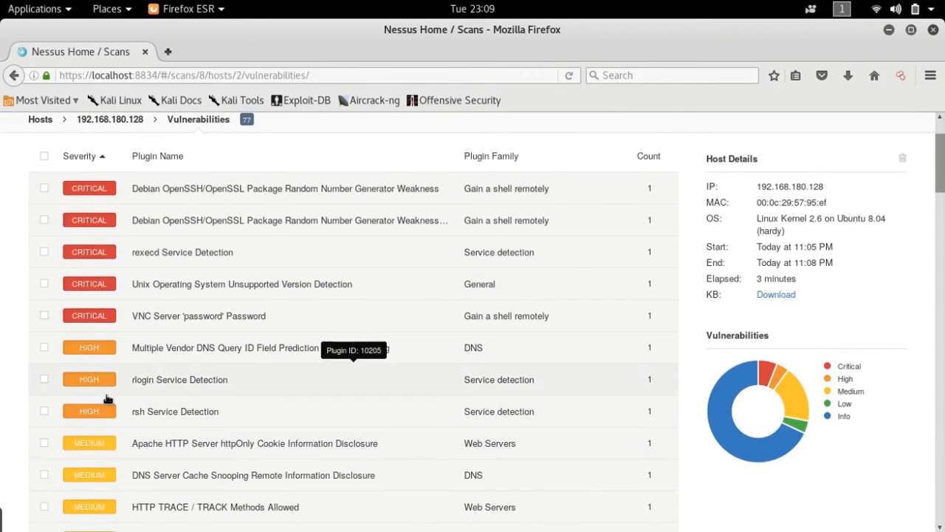
{"action": "mouse_move", "coordinate": [146, 397]}
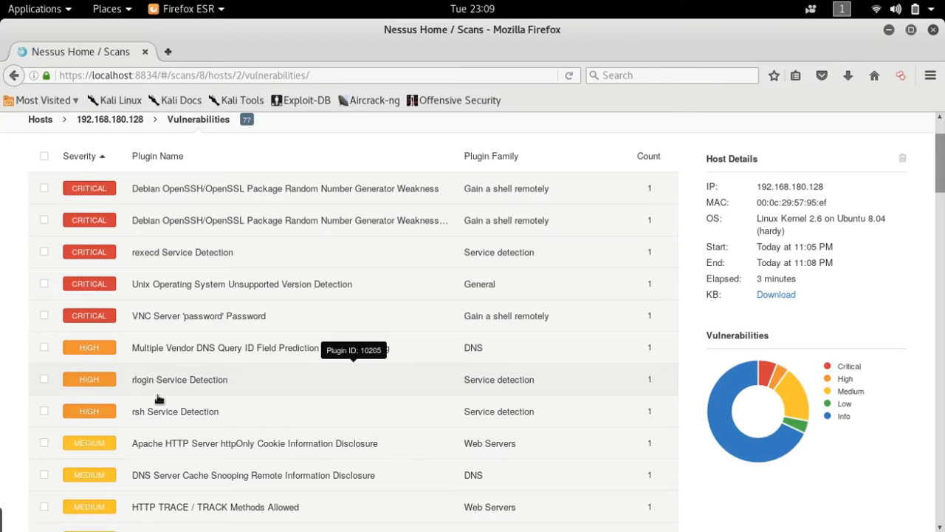
{"action": "mouse_move", "coordinate": [166, 379]}
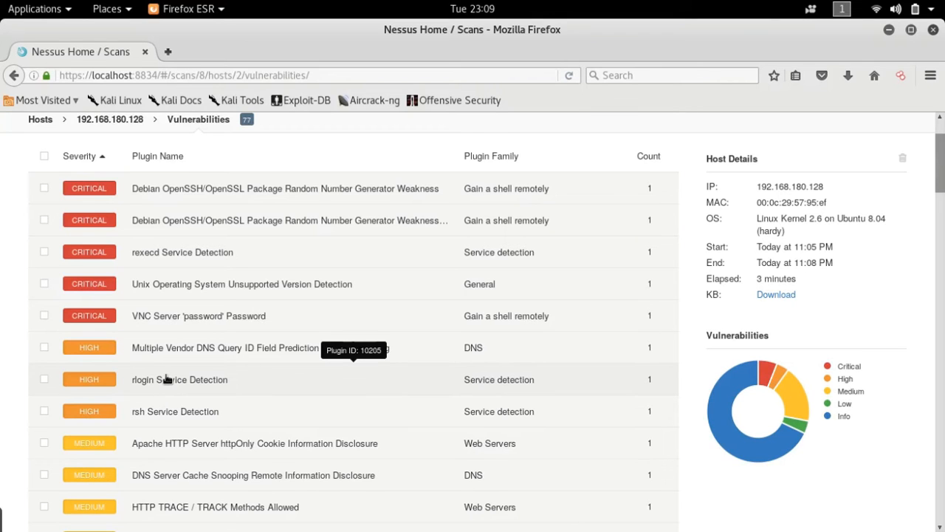
{"action": "left_click", "coordinate": [284, 189]}
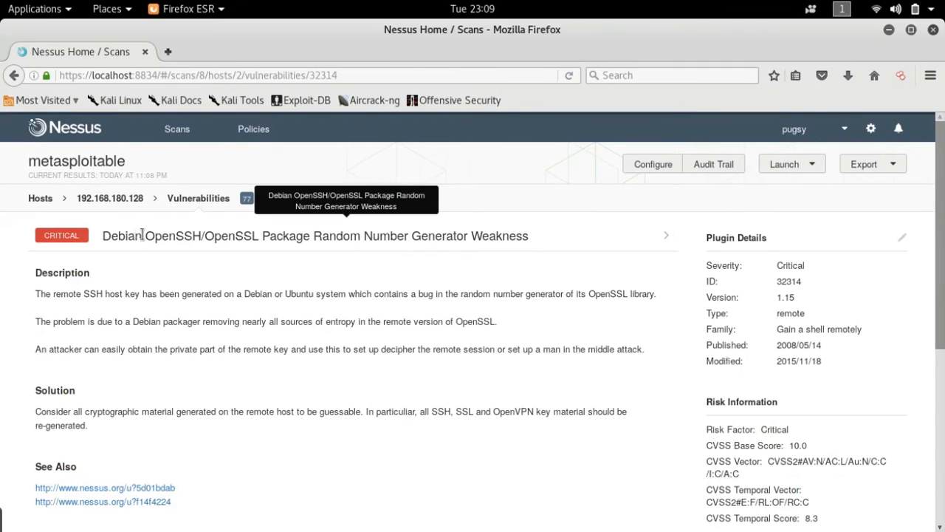
{"action": "mouse_move", "coordinate": [495, 318]}
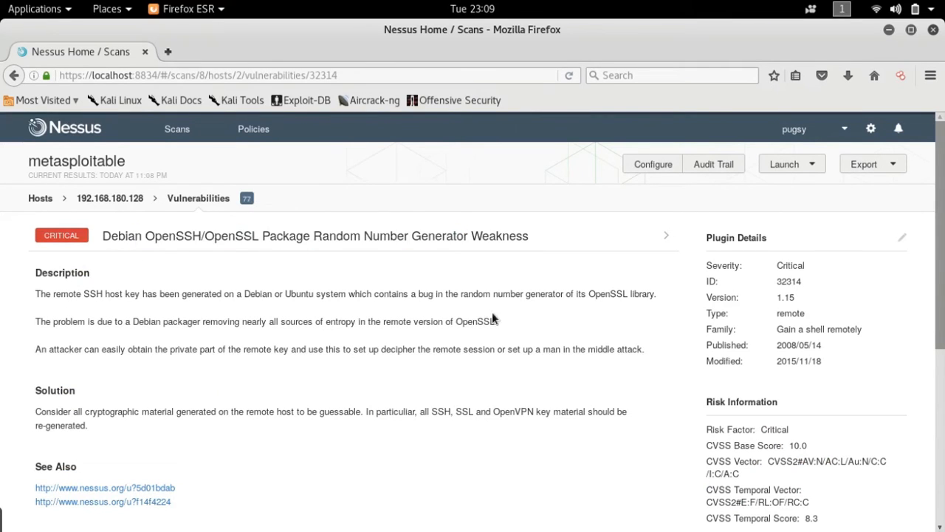
{"action": "mouse_move", "coordinate": [44, 295]}
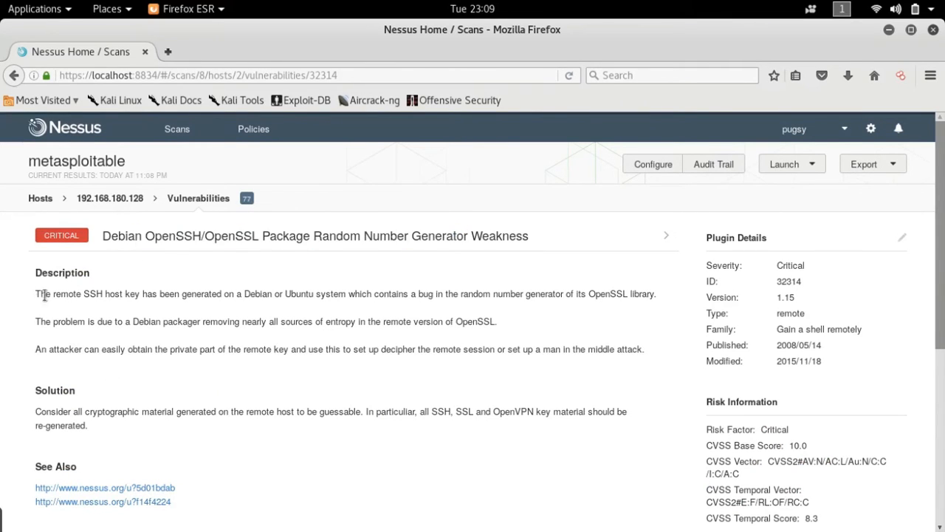
Step: Read the finding down to Reference Information and look up CVE-2008-0166
{"action": "double_click", "coordinate": [38, 294]}
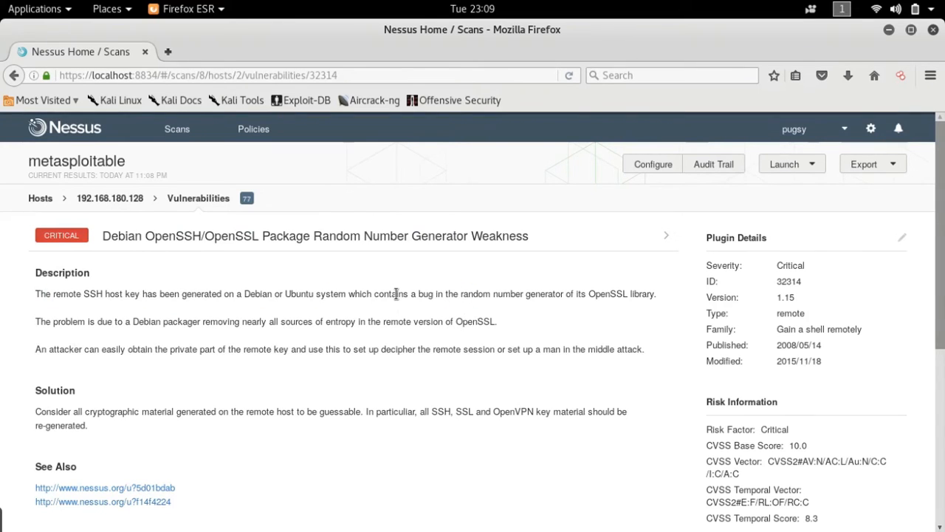
{"action": "mouse_move", "coordinate": [576, 342]}
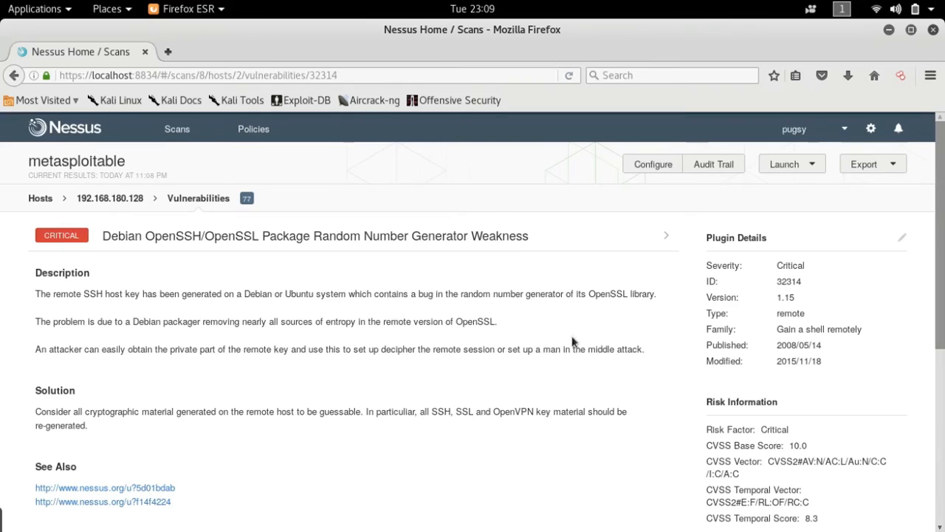
{"action": "mouse_move", "coordinate": [78, 320]}
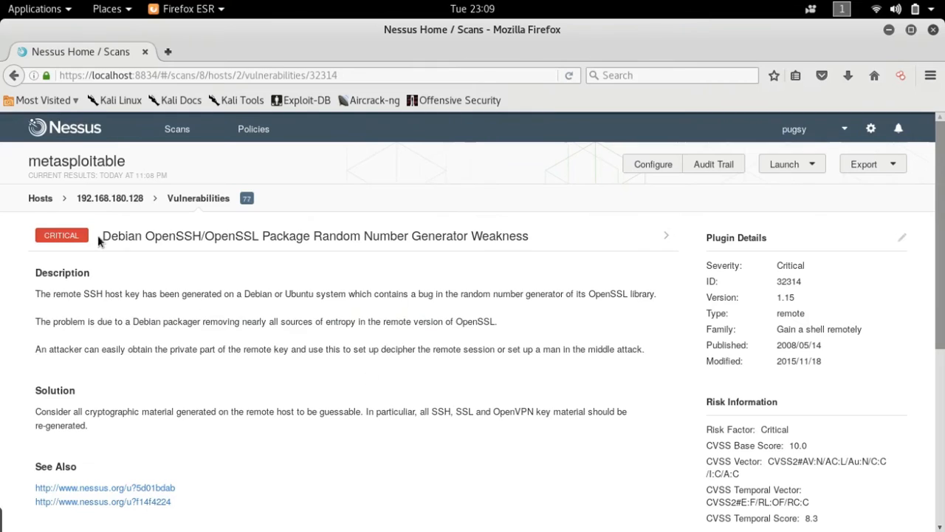
{"action": "mouse_move", "coordinate": [289, 260]}
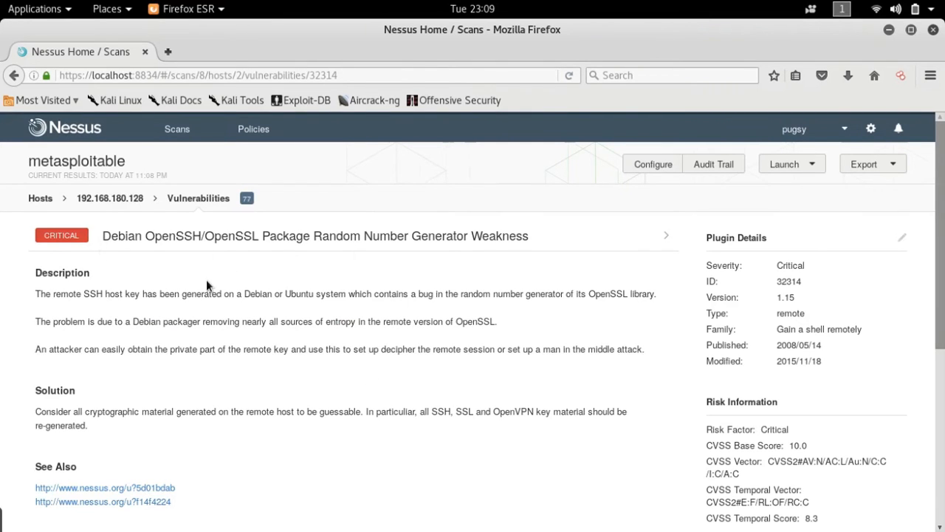
{"action": "mouse_move", "coordinate": [207, 277]}
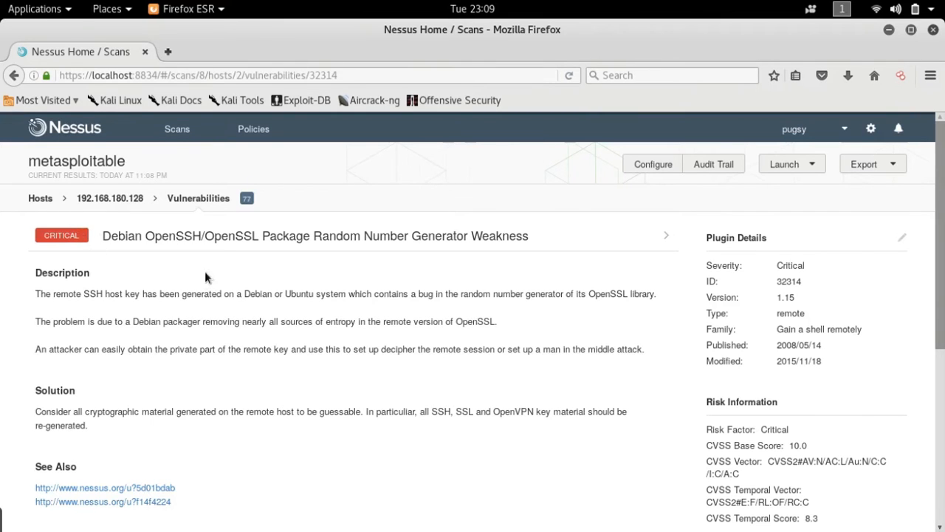
{"action": "scroll", "scroll_direction": "down", "scroll_amount": 3}
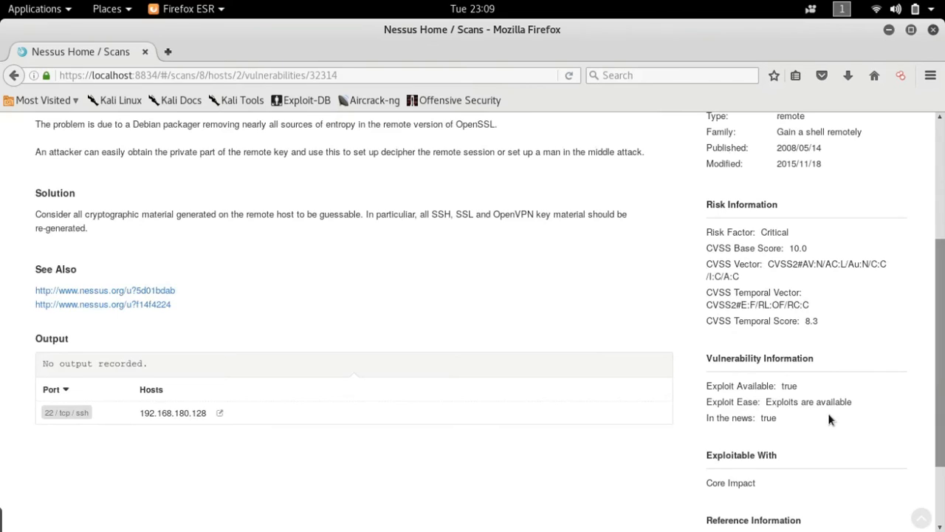
{"action": "scroll", "scroll_direction": "down", "scroll_amount": 3}
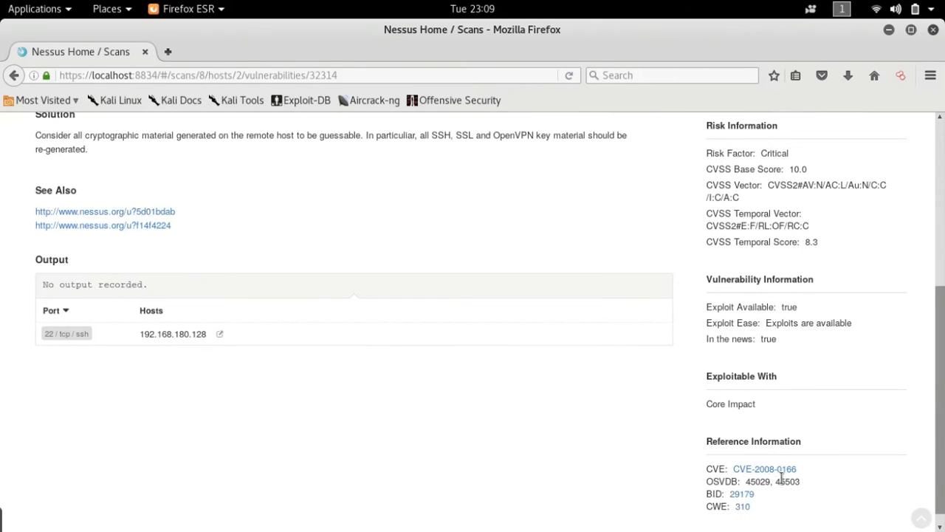
{"action": "mouse_move", "coordinate": [763, 468]}
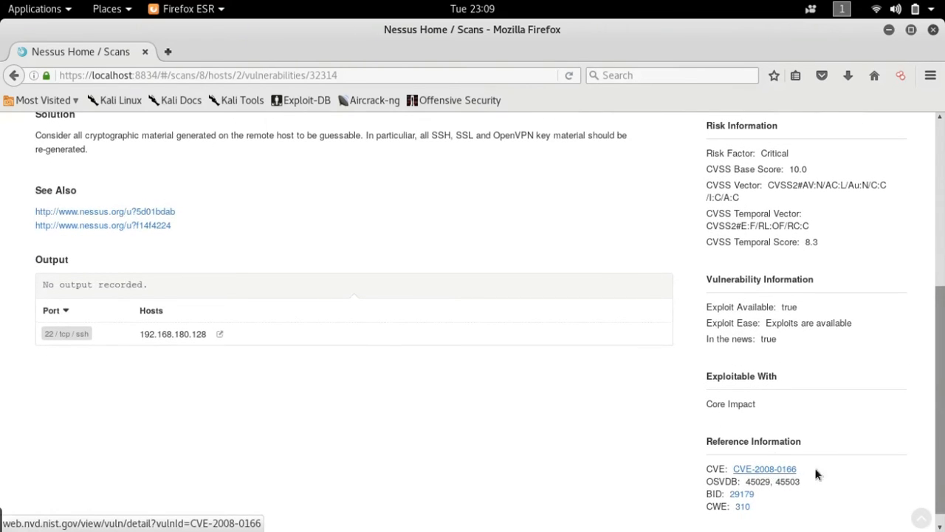
{"action": "double_click", "coordinate": [764, 468]}
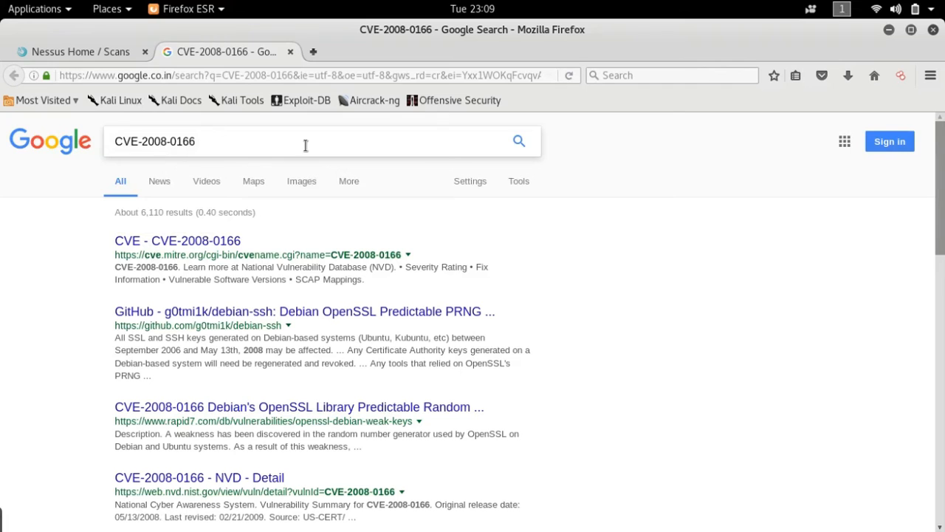
Step: Search 'CVE-2008-0166 exploit', open Exploit-DB entry 5720, and return to the Nessus finding
{"action": "type", "text": "exploit database"}
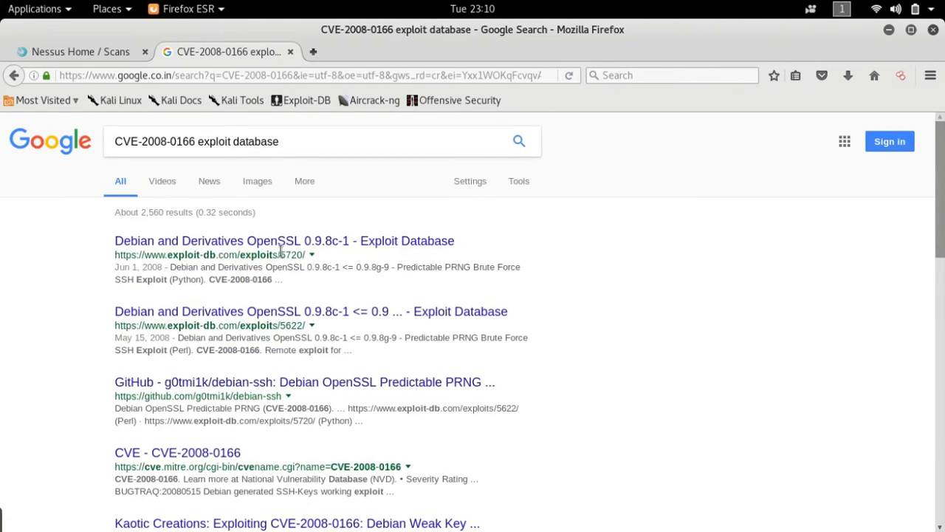
{"action": "left_click", "coordinate": [285, 240]}
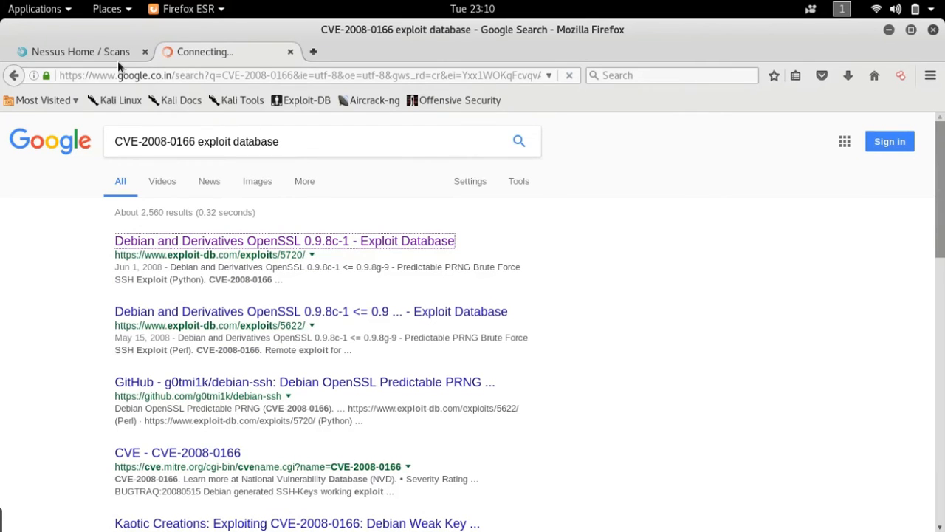
{"action": "left_click", "coordinate": [284, 240]}
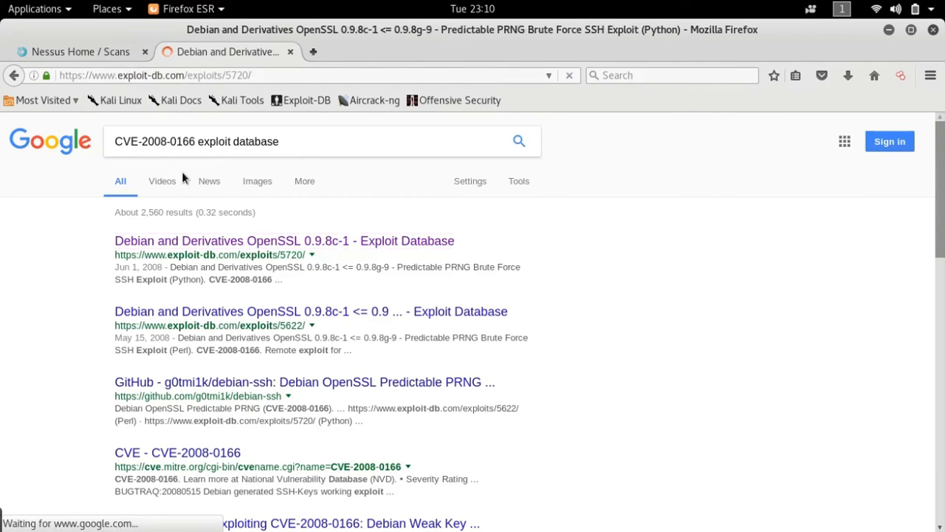
{"action": "left_click", "coordinate": [82, 51]}
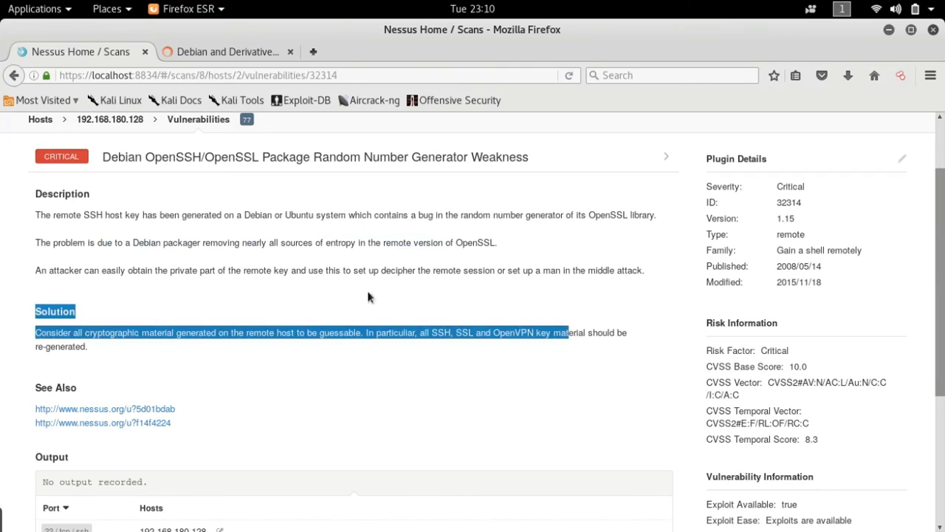
{"action": "left_click", "coordinate": [115, 228]}
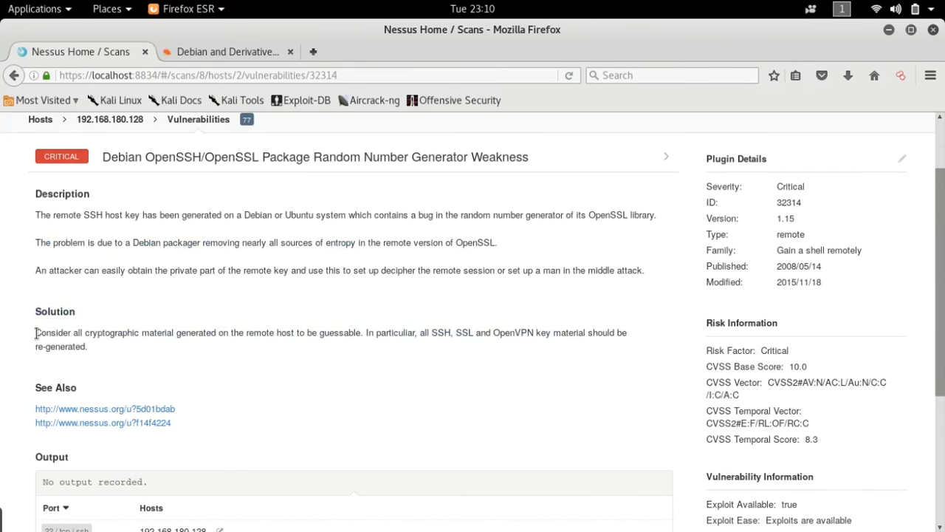
{"action": "mouse_move", "coordinate": [187, 375]}
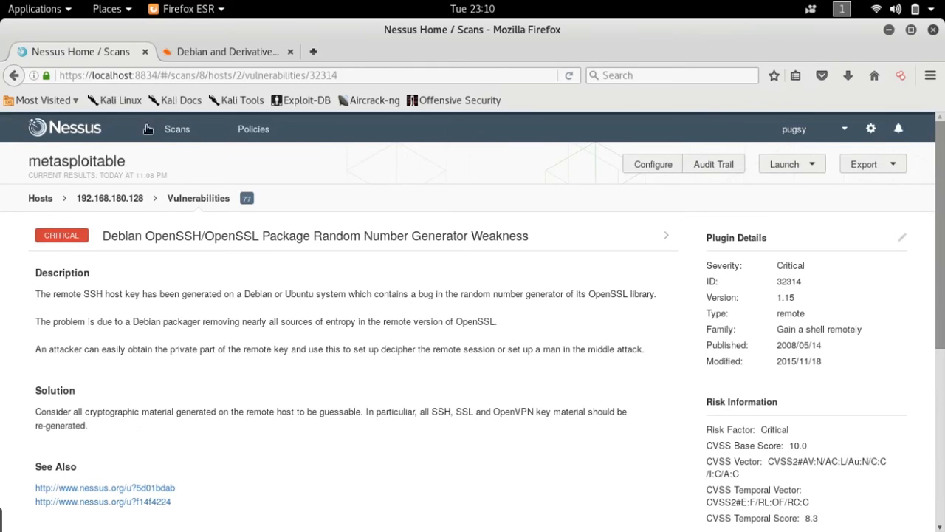
Step: Switch to the Exploit-DB 5720 tab and scroll through its usage notes and Python code
{"action": "left_click", "coordinate": [229, 51]}
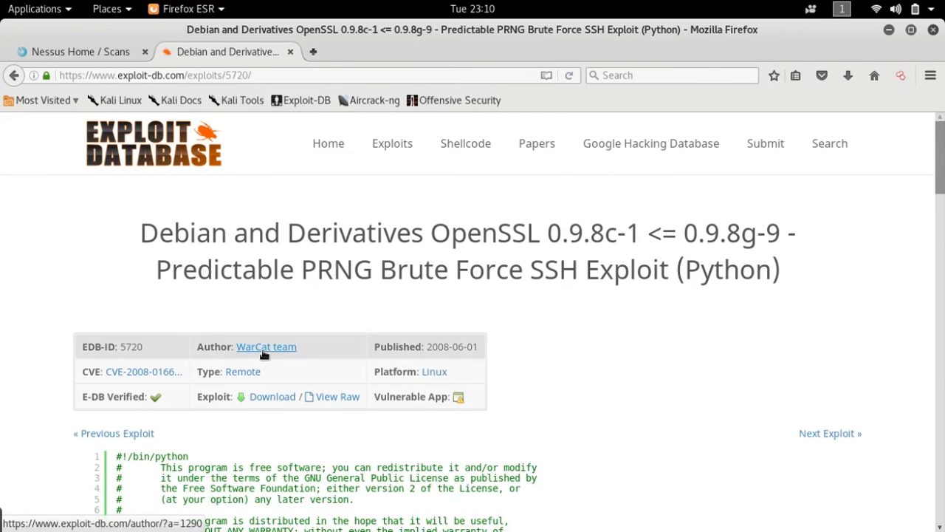
{"action": "scroll", "scroll_direction": "down", "scroll_amount": 3}
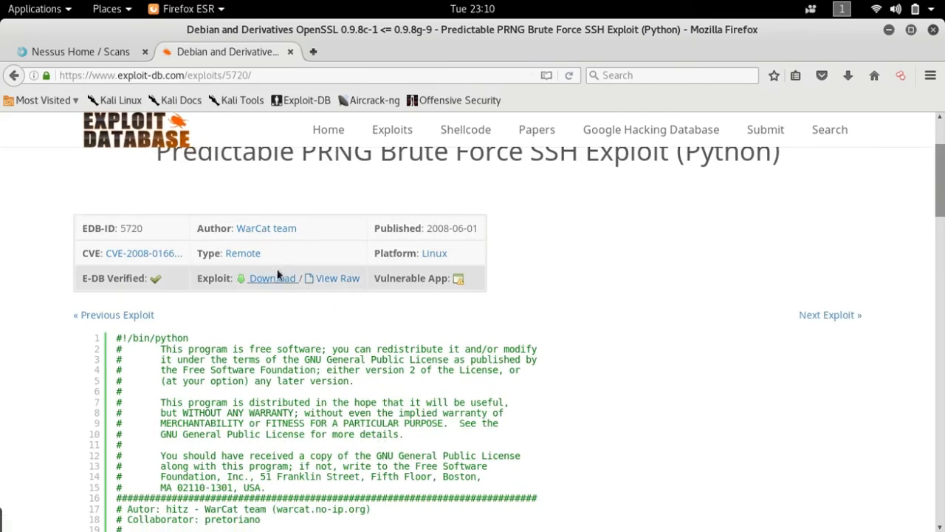
{"action": "mouse_move", "coordinate": [195, 302]}
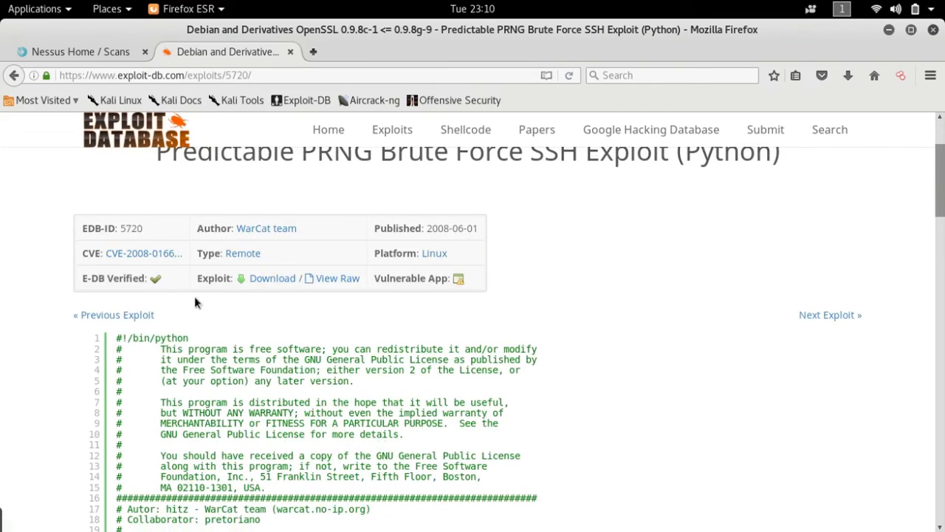
{"action": "scroll", "scroll_direction": "down", "scroll_amount": 3}
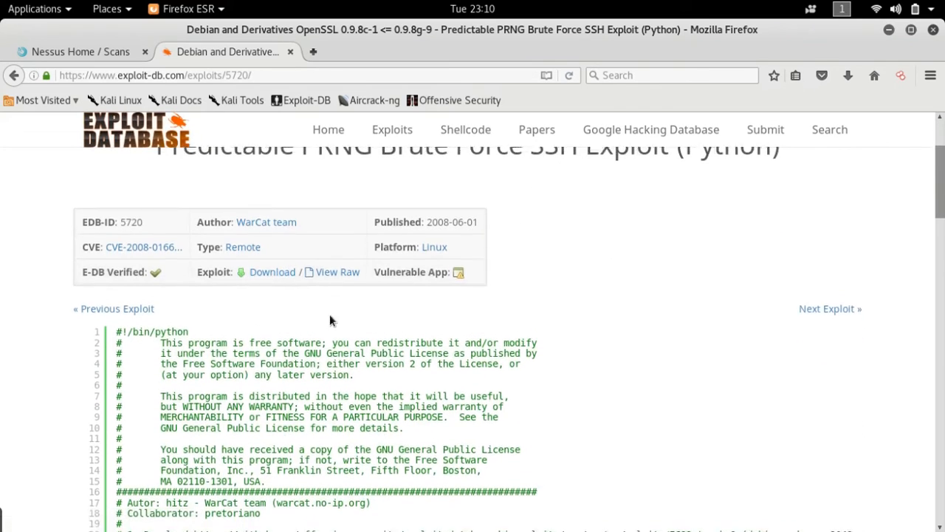
{"action": "scroll", "scroll_direction": "down", "scroll_amount": 3}
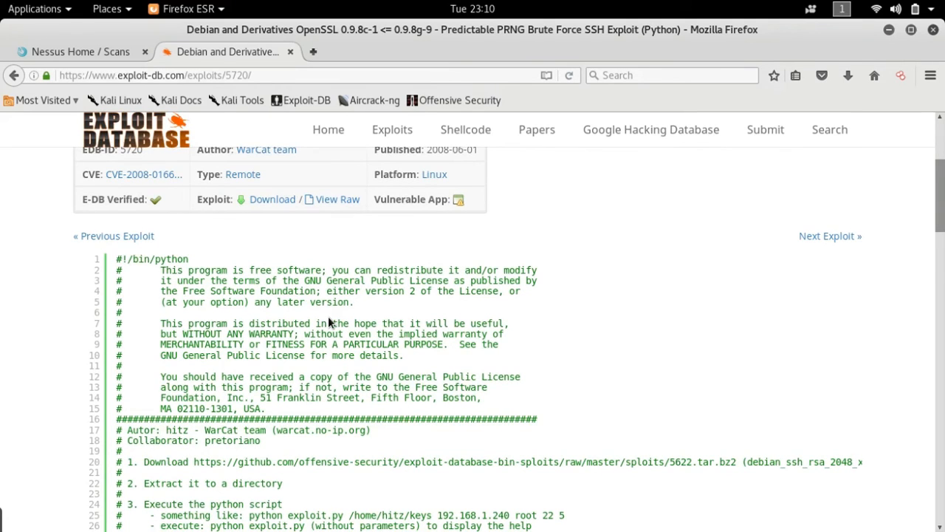
{"action": "scroll", "scroll_direction": "down", "scroll_amount": 3}
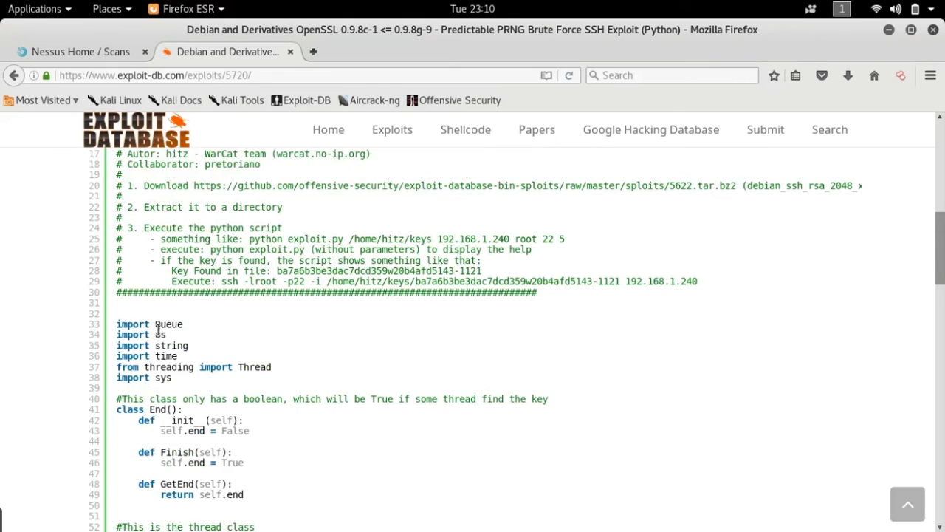
{"action": "scroll", "scroll_direction": "down", "scroll_amount": 3}
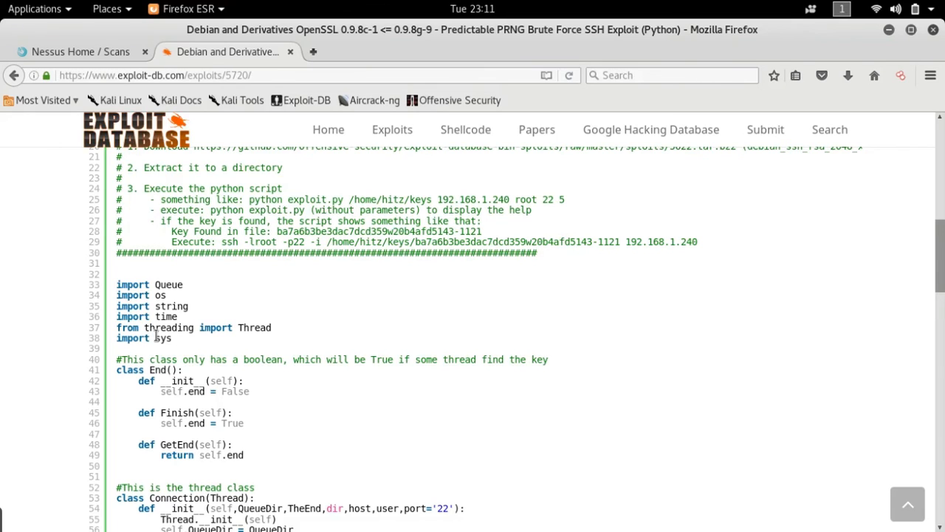
{"action": "scroll", "scroll_direction": "down", "scroll_amount": 3}
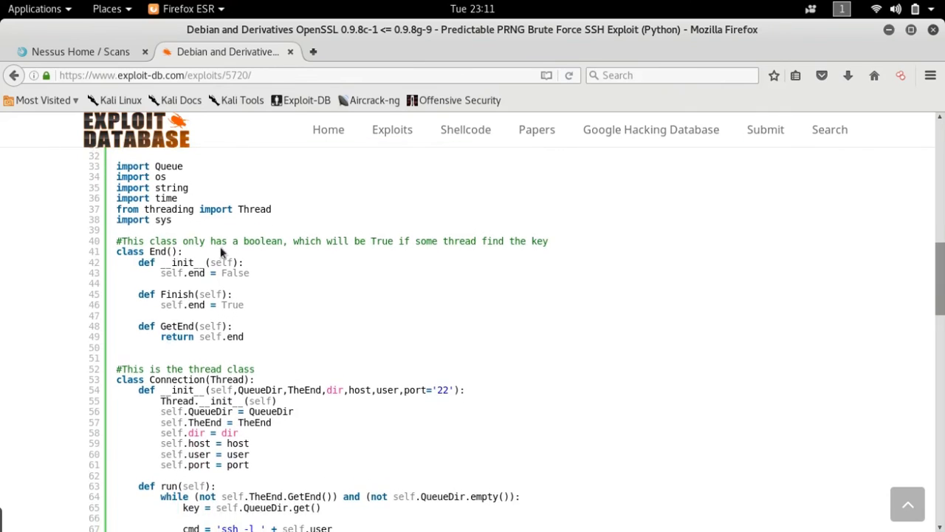
{"action": "scroll", "scroll_direction": "down", "scroll_amount": 3}
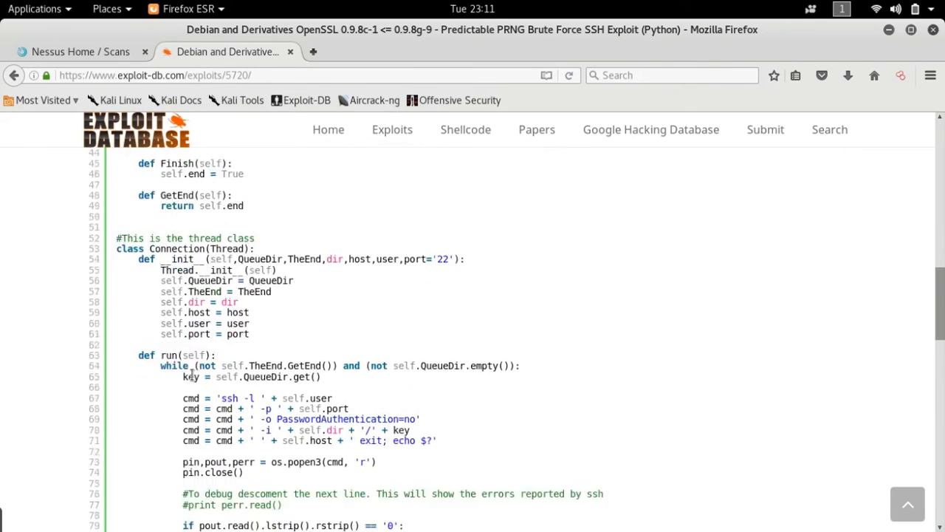
{"action": "scroll", "scroll_direction": "down", "scroll_amount": 3}
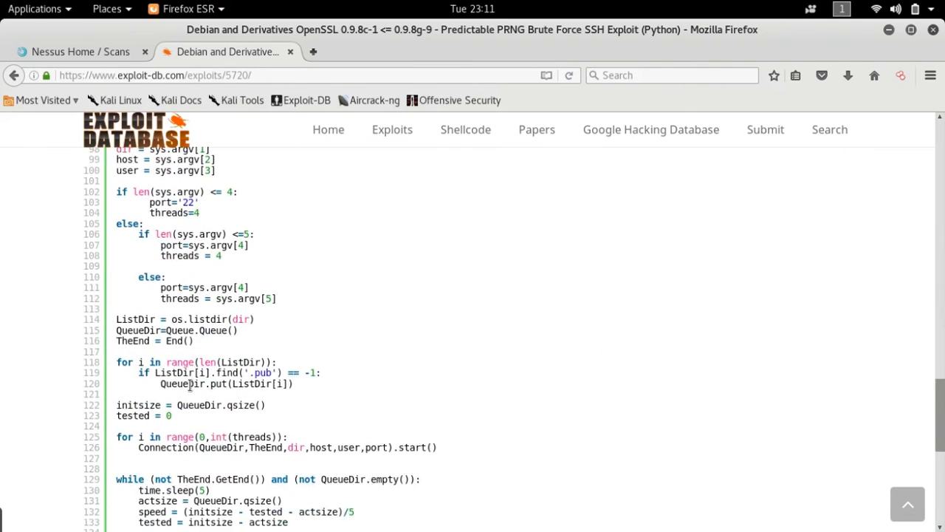
{"action": "scroll", "scroll_direction": "down", "scroll_amount": 3}
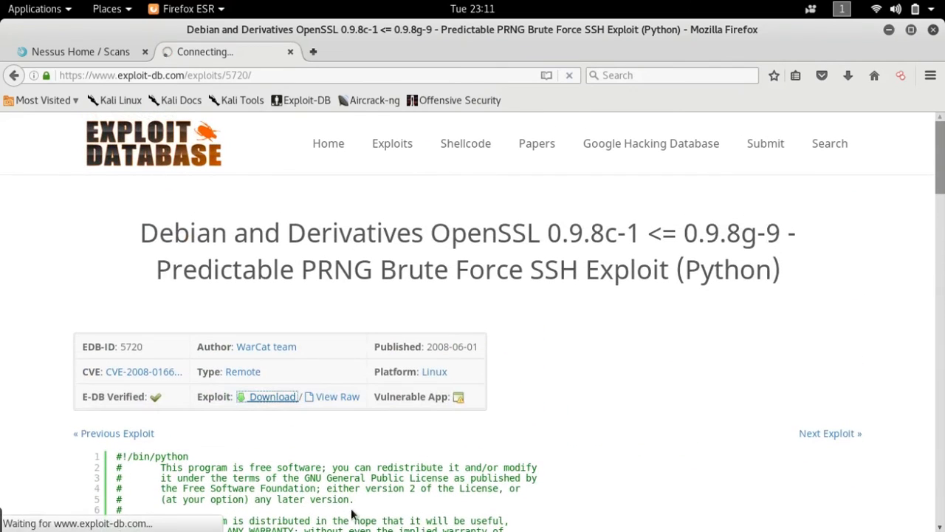
Step: Download 5720.py with 'Save File' and show it in recent downloads
{"action": "left_click", "coordinate": [272, 397]}
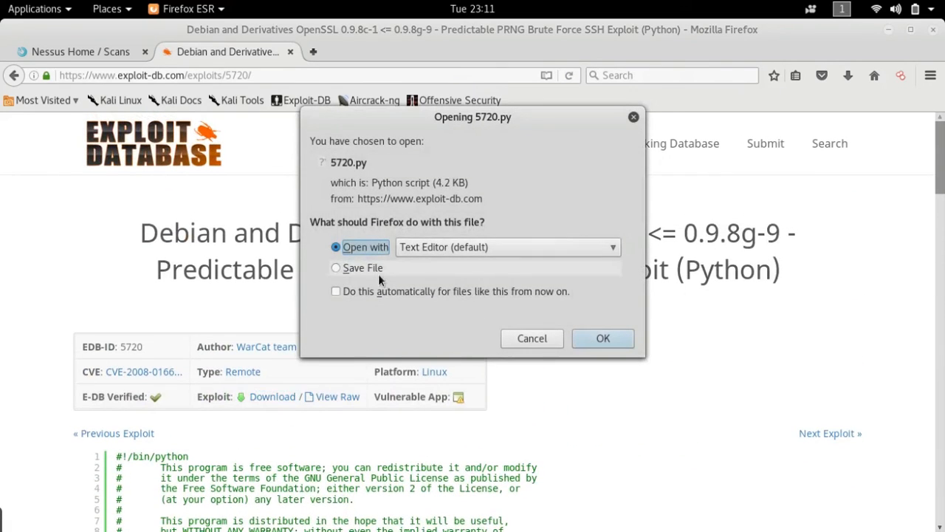
{"action": "left_click", "coordinate": [336, 268]}
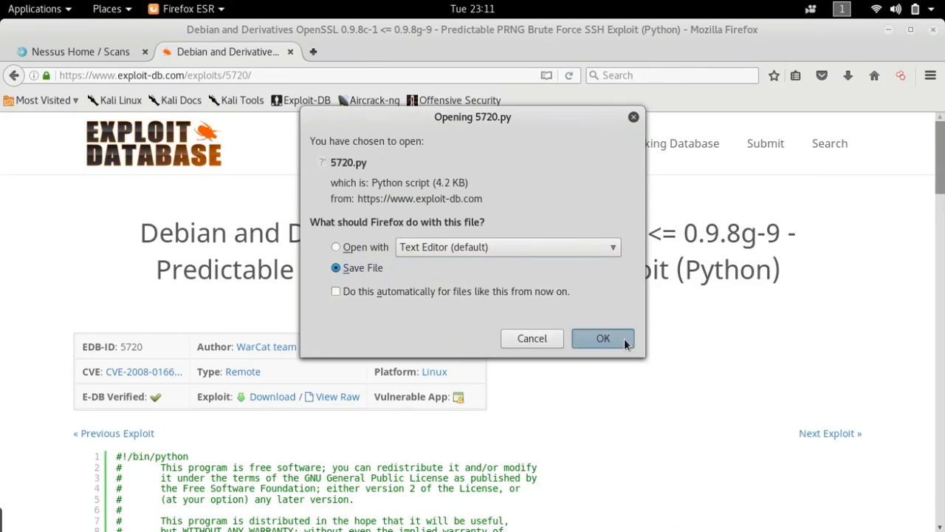
{"action": "left_click", "coordinate": [603, 338]}
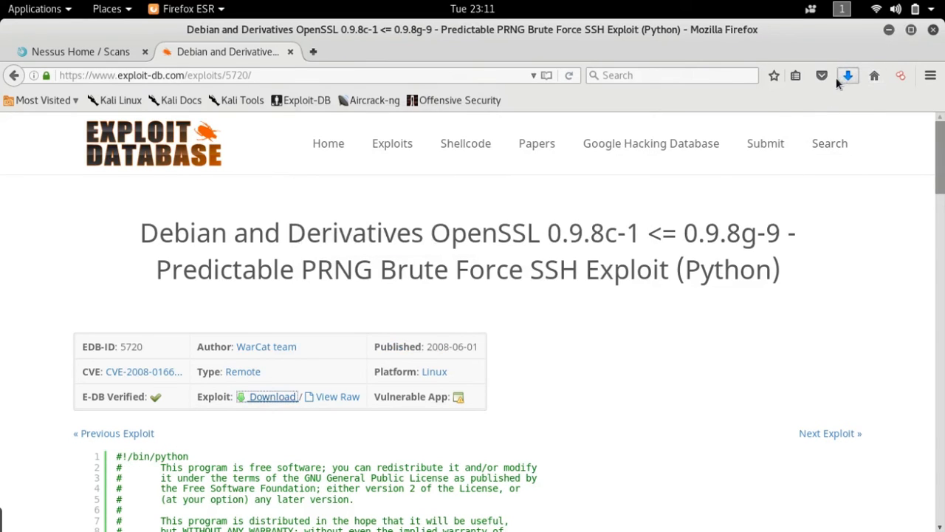
{"action": "left_click", "coordinate": [272, 397]}
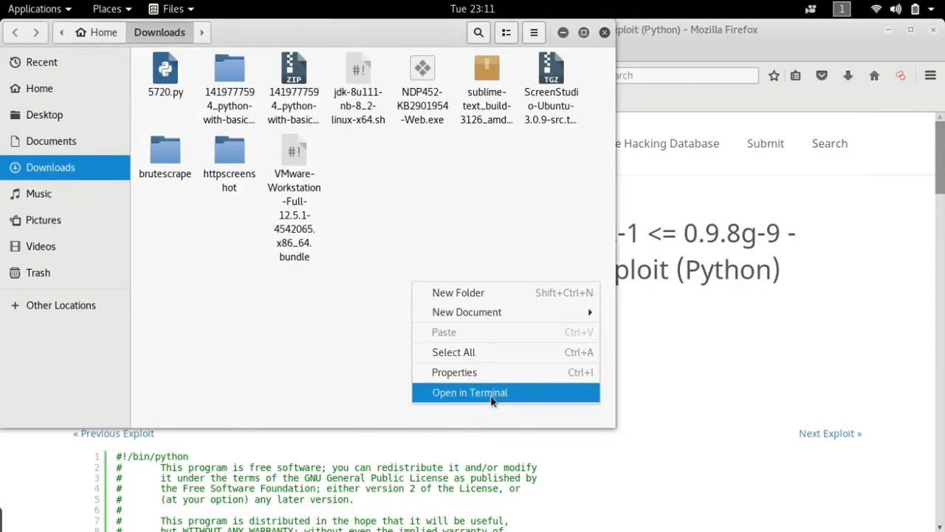
Step: Open a terminal in the Downloads folder containing 5720.py
{"action": "left_click", "coordinate": [469, 392]}
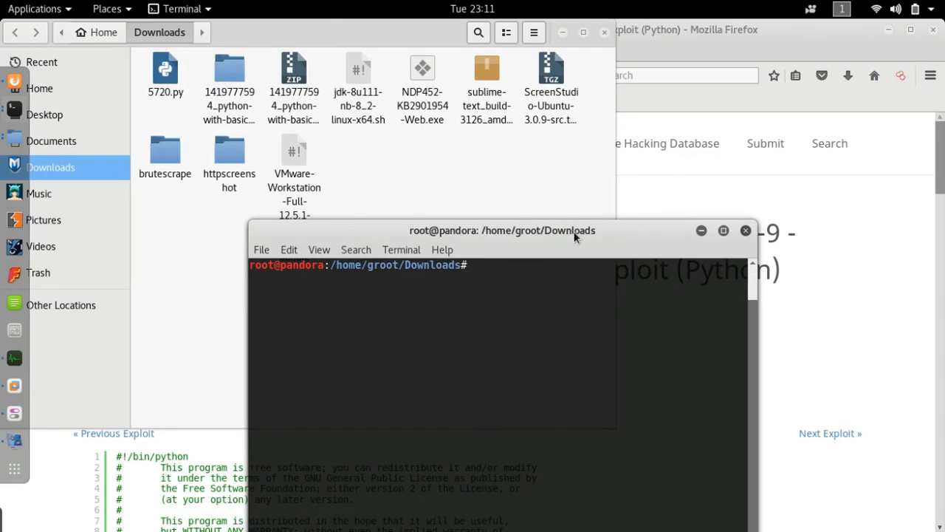
Step: Run 'python 5720.py' to print its usage: dir, host, user, port, threads
{"action": "type", "text": "python"}
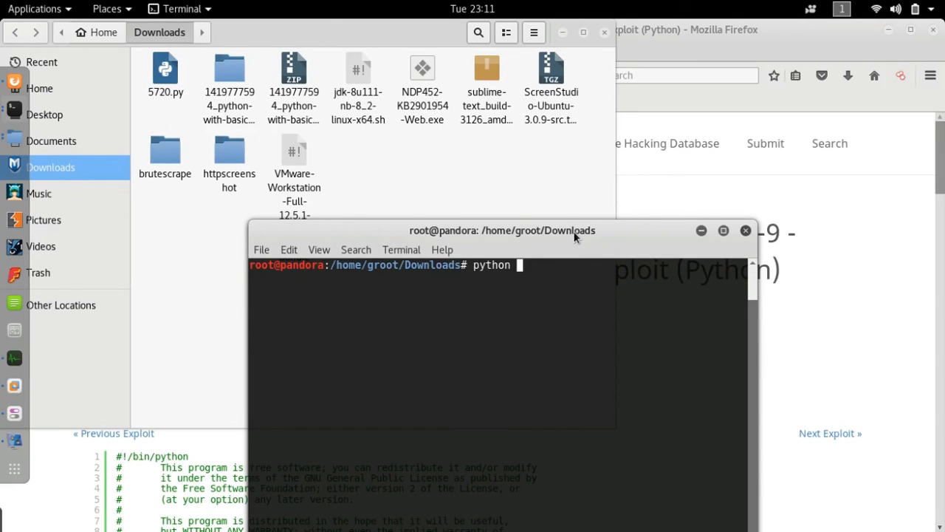
{"action": "type", "text": "5720.py"}
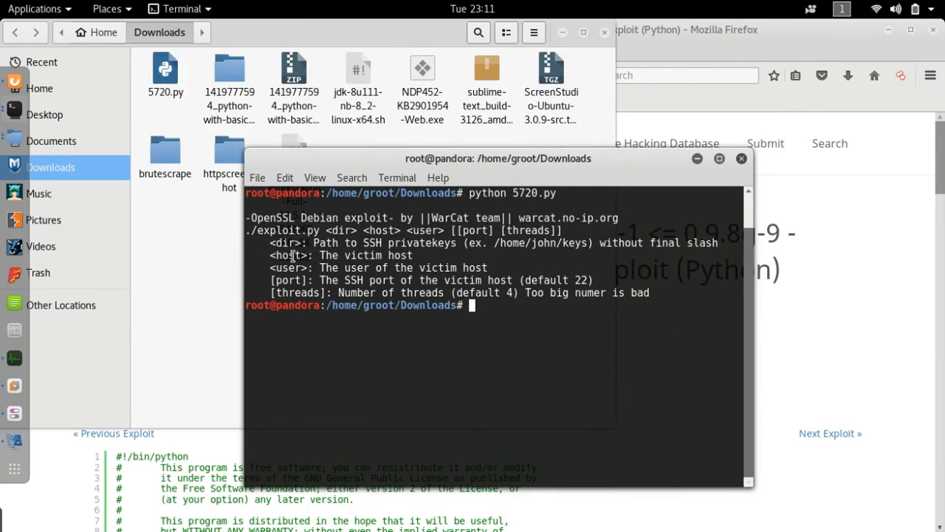
{"action": "mouse_move", "coordinate": [591, 292]}
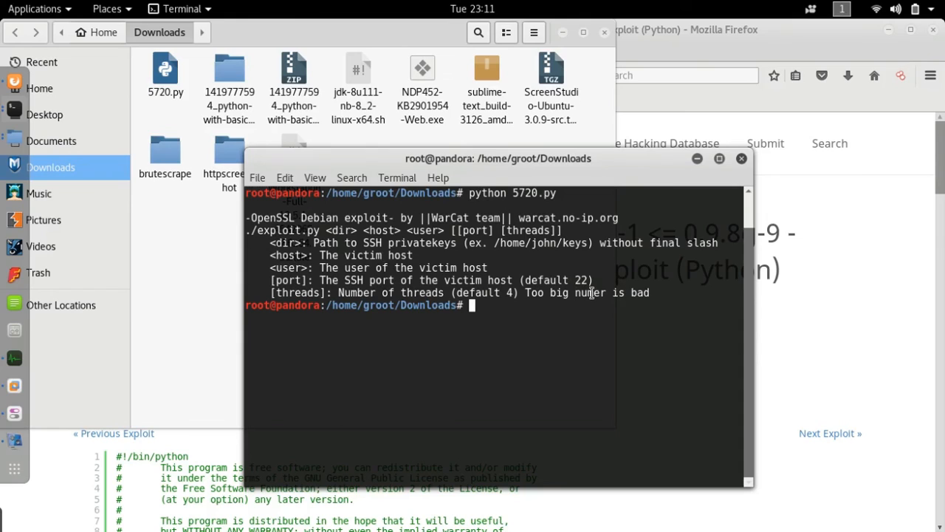